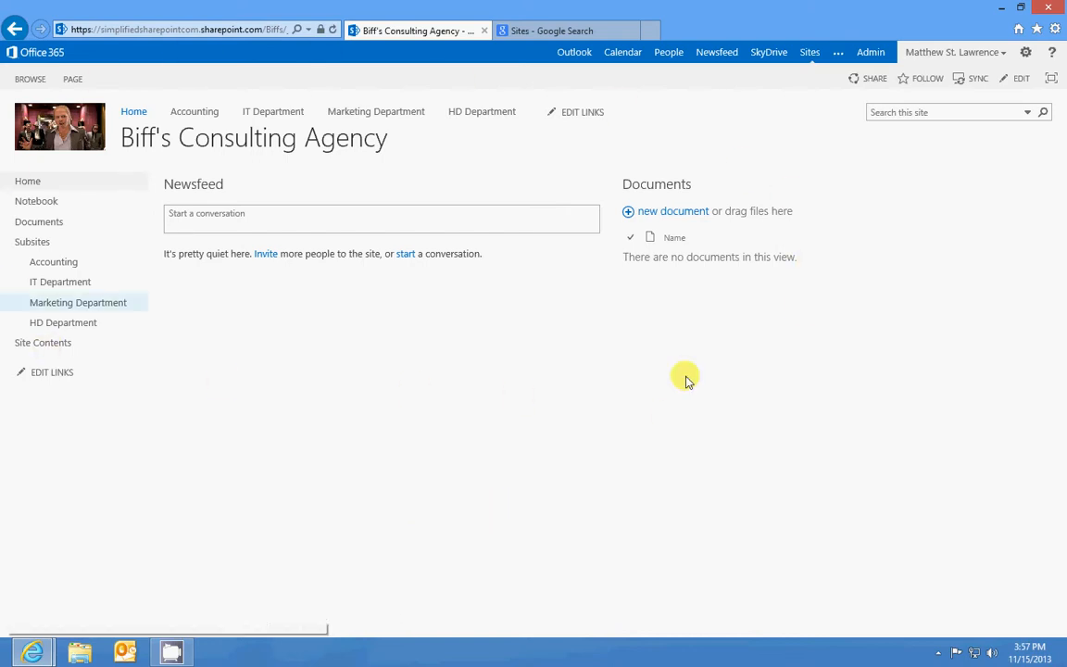
{"action": "mouse_move", "coordinate": [392, 170]}
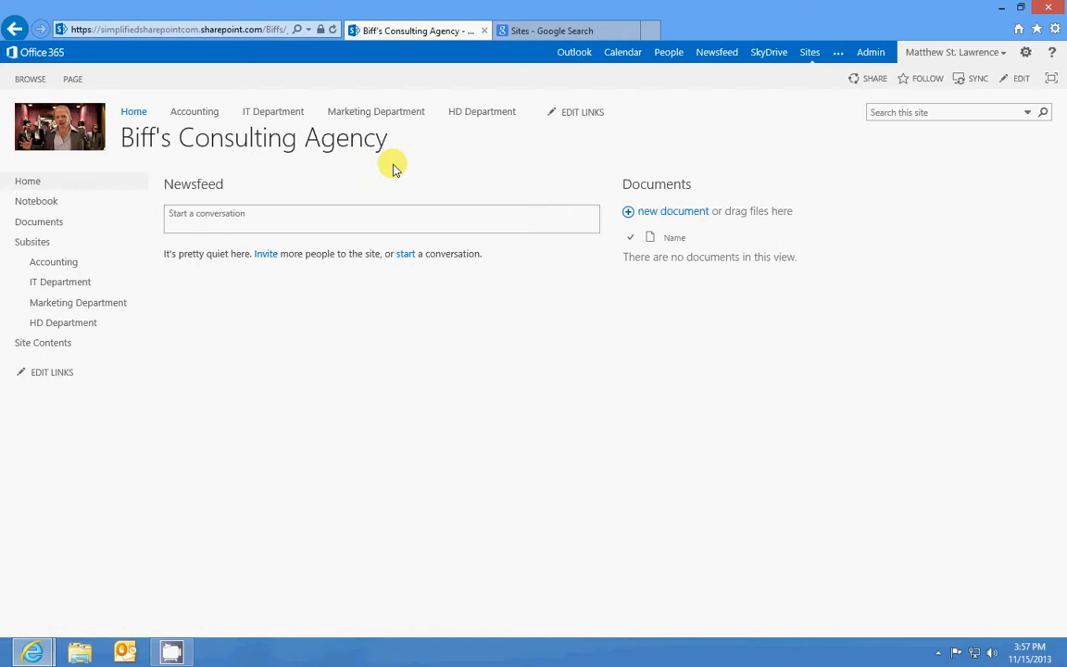
{"action": "mouse_move", "coordinate": [497, 71]}
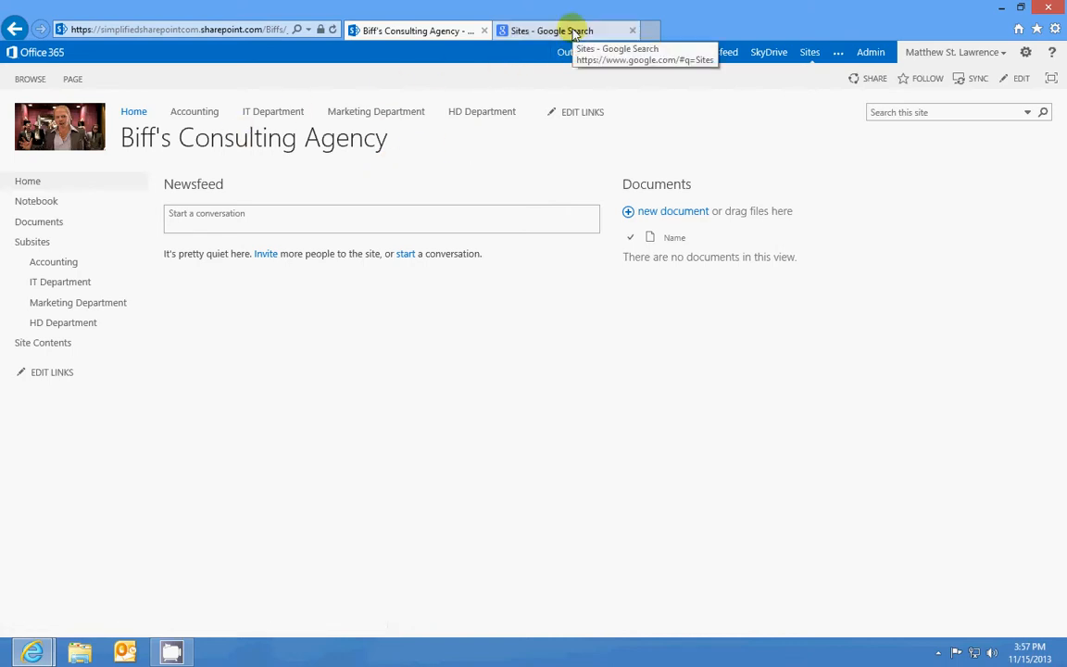
Run a Google search for 'sites' in the second browser tab.
{"action": "left_click", "coordinate": [565, 30]}
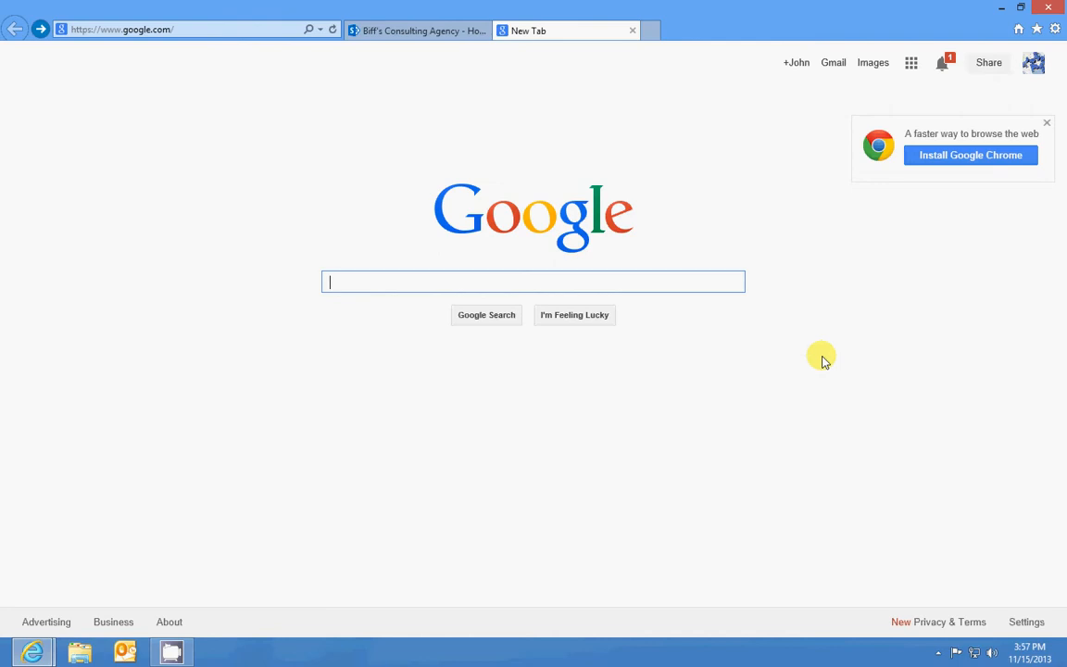
{"action": "mouse_move", "coordinate": [614, 144]}
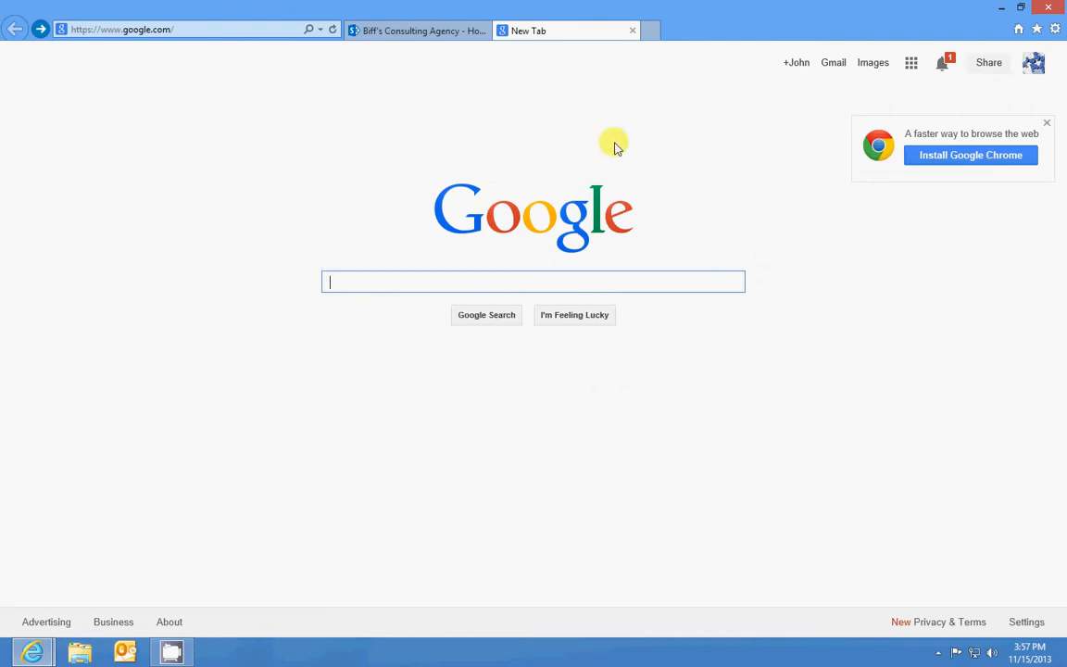
{"action": "mouse_move", "coordinate": [629, 141]}
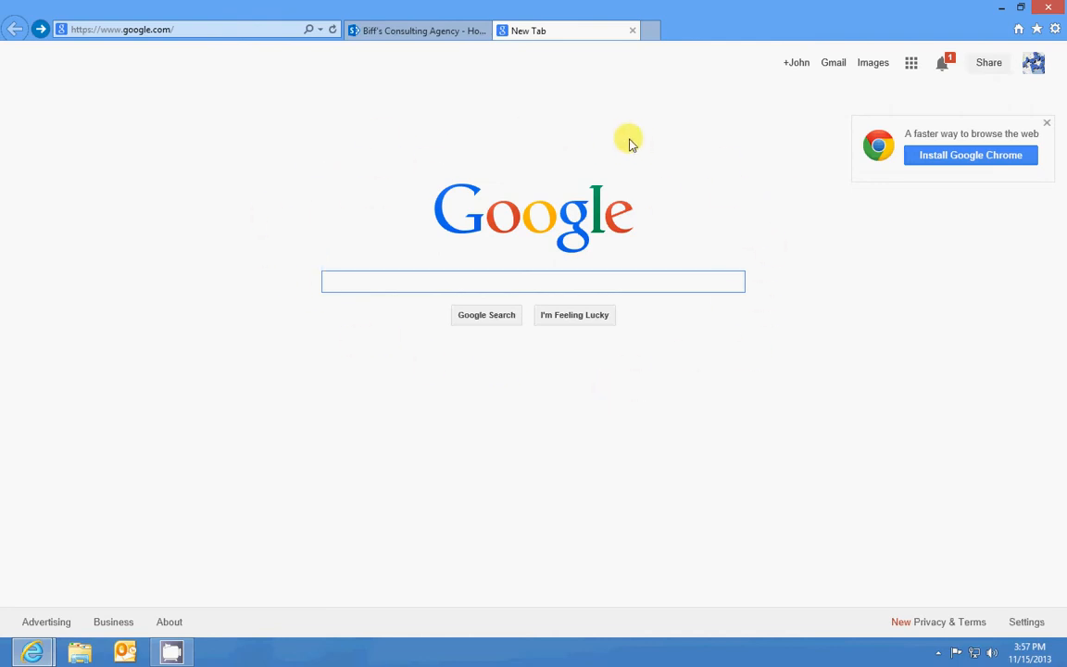
{"action": "type", "text": "sites"}
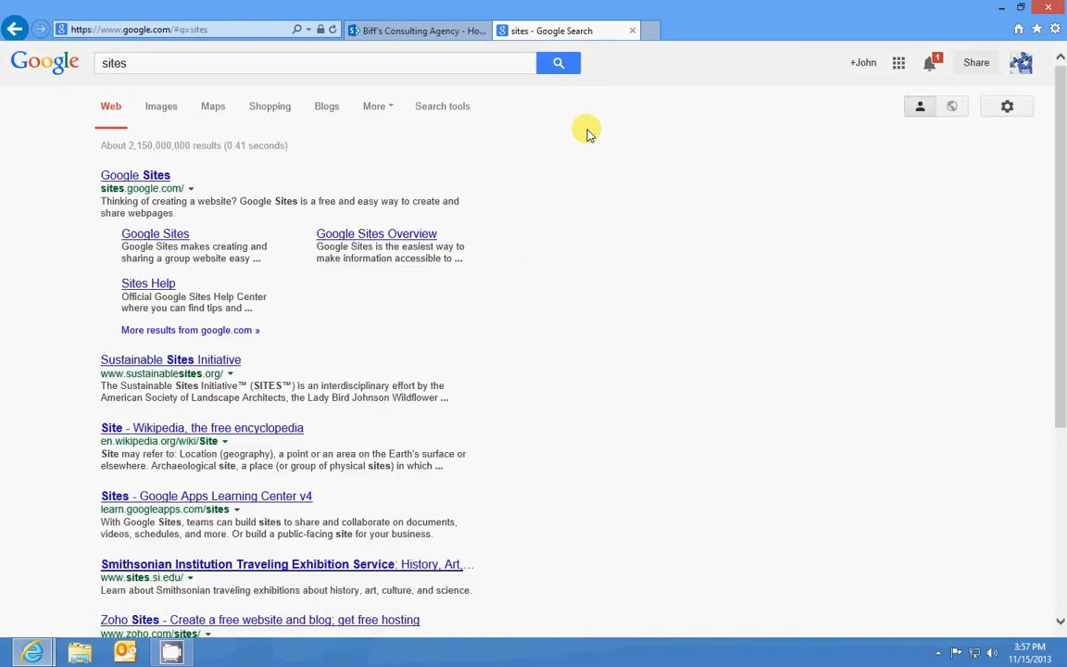
{"action": "mouse_move", "coordinate": [110, 111]}
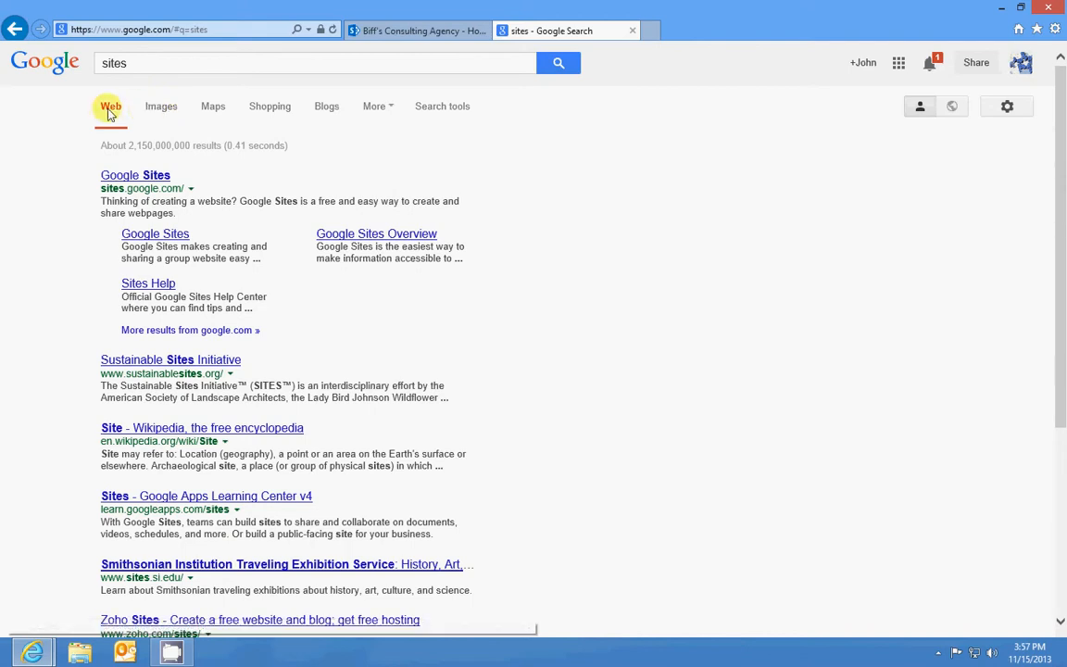
{"action": "mouse_move", "coordinate": [161, 106]}
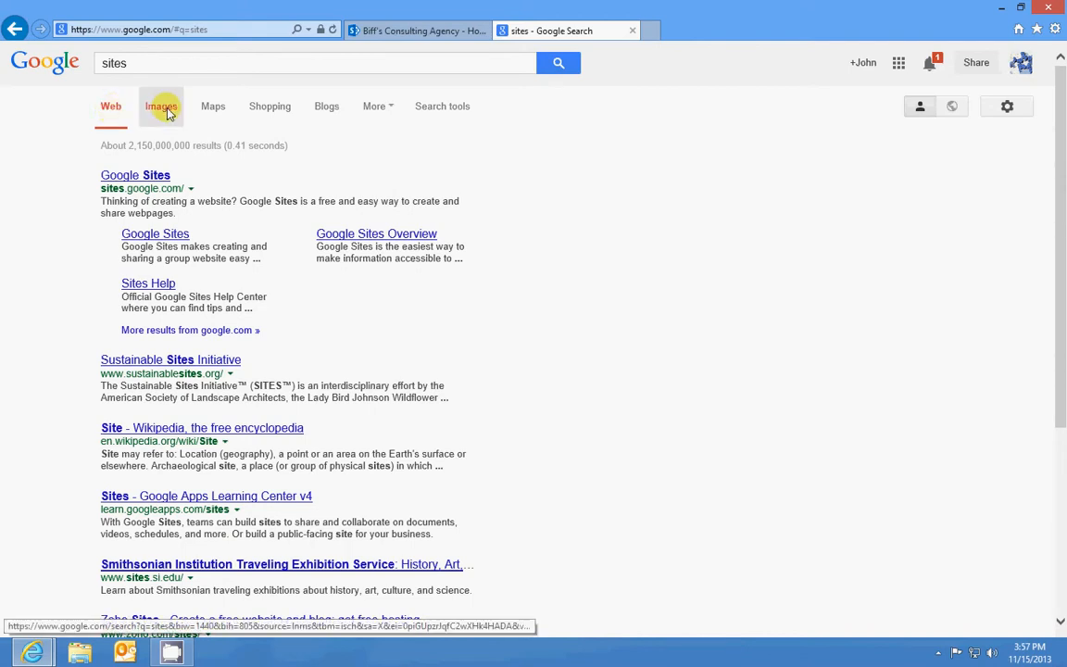
Show image results for 'sites', glance at the Maps results, then return to Images.
{"action": "left_click", "coordinate": [162, 106]}
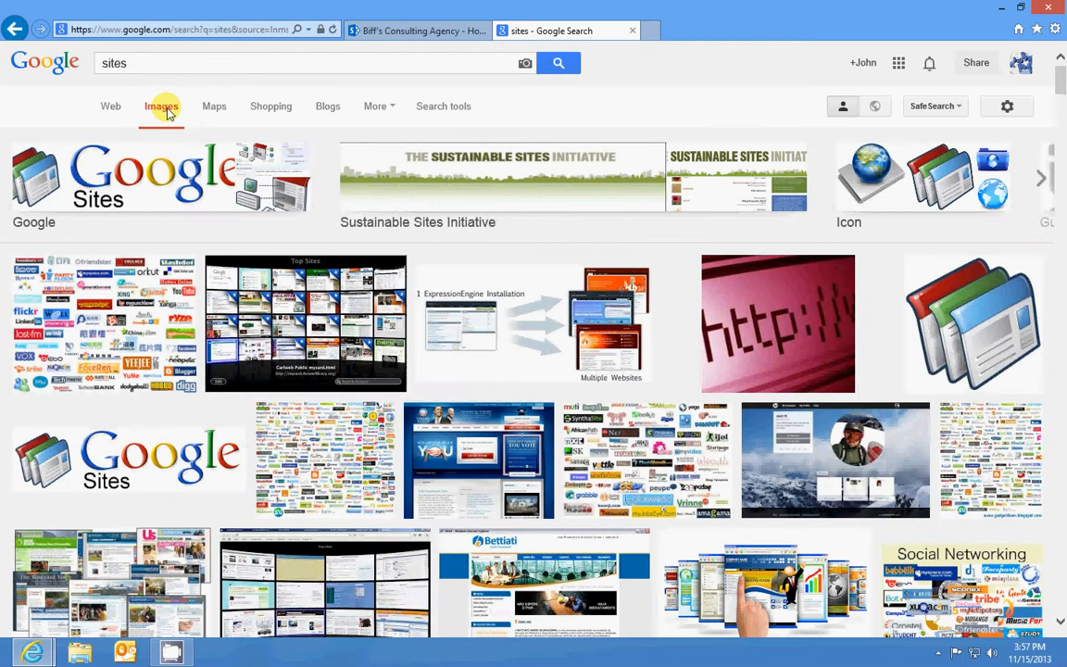
{"action": "mouse_move", "coordinate": [213, 106]}
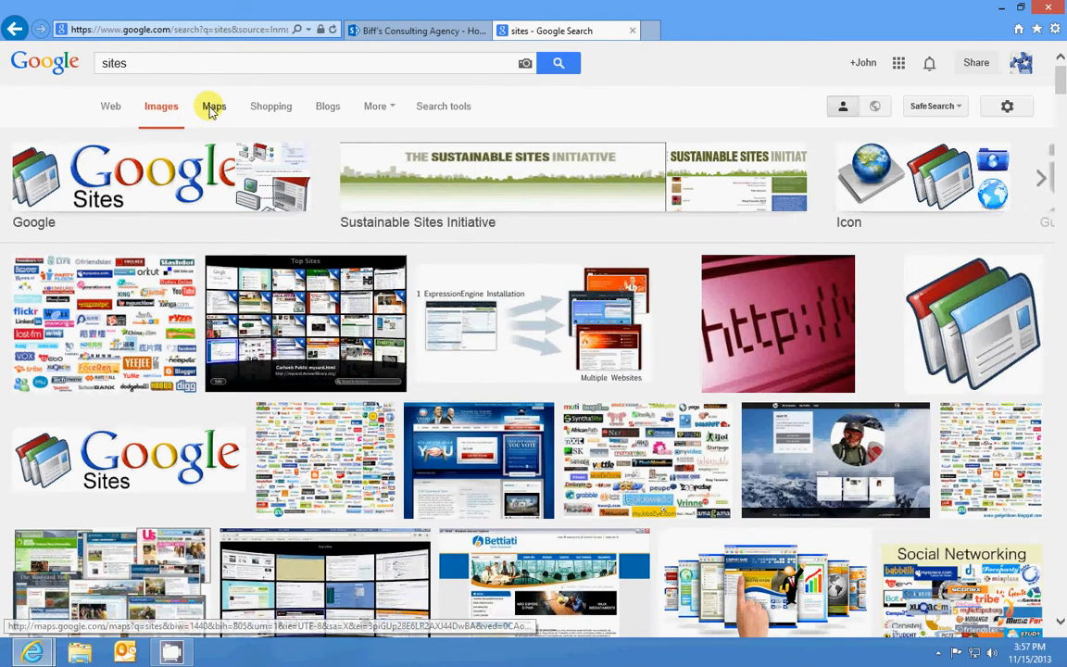
{"action": "left_click", "coordinate": [213, 106]}
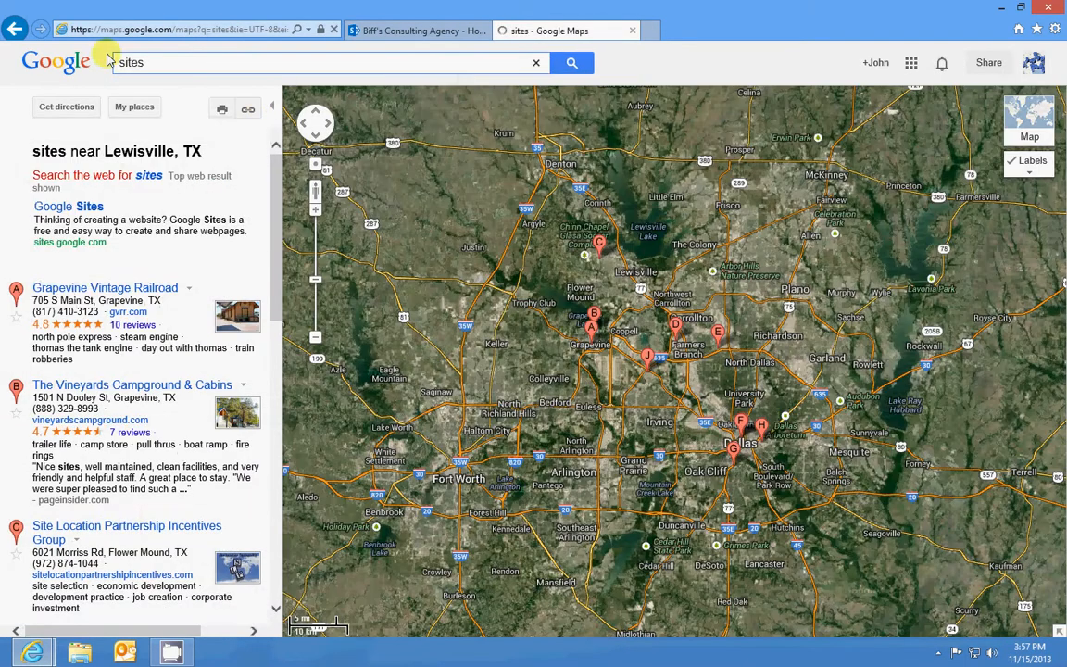
{"action": "left_click", "coordinate": [161, 105]}
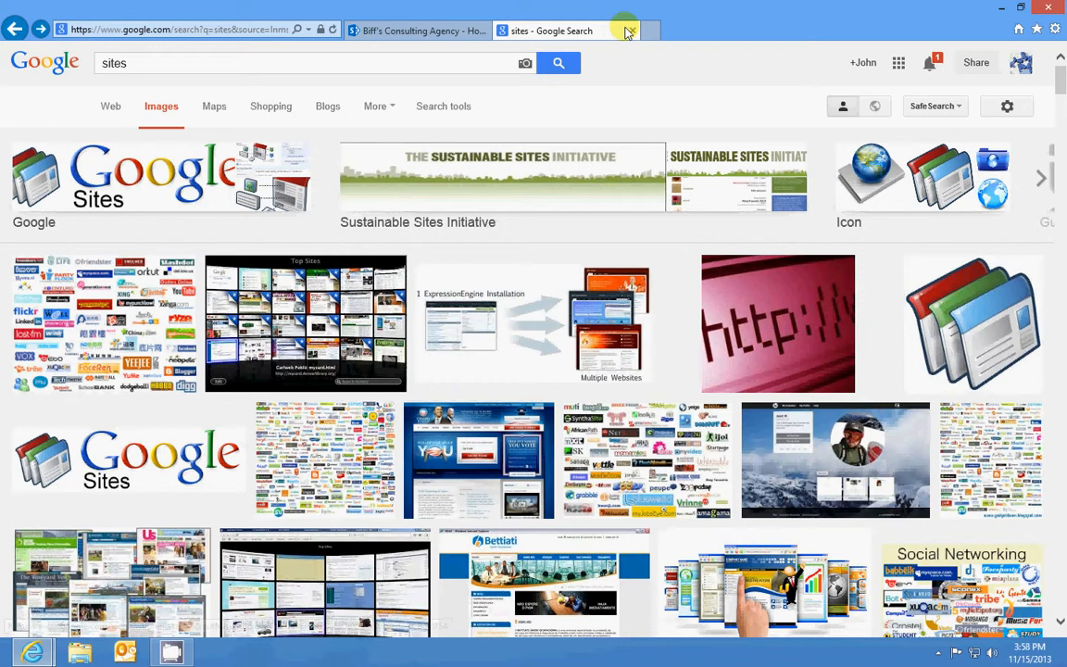
Close the Google tab, leaving Biff's Consulting Agency SharePoint home page open.
{"action": "left_click", "coordinate": [418, 30]}
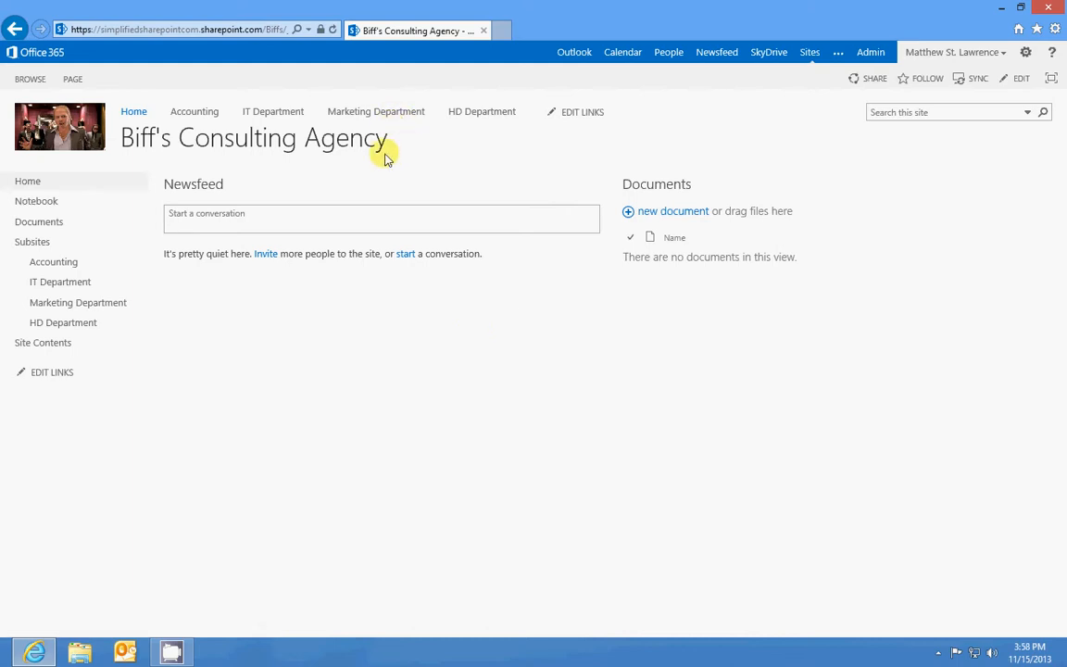
{"action": "mouse_move", "coordinate": [363, 147]}
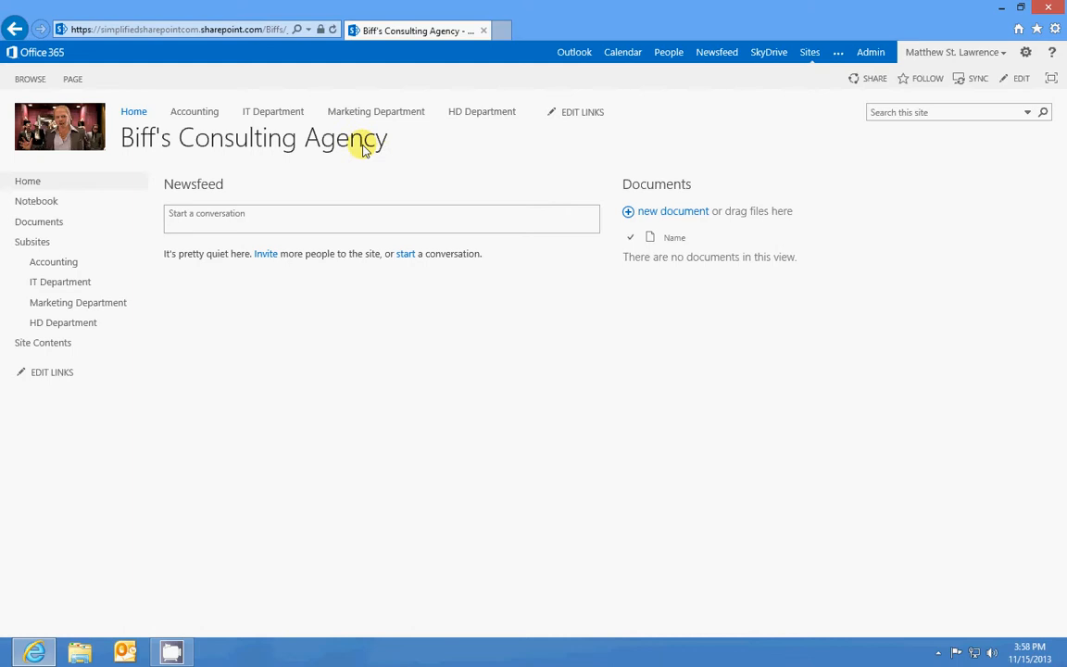
{"action": "mouse_move", "coordinate": [352, 146]}
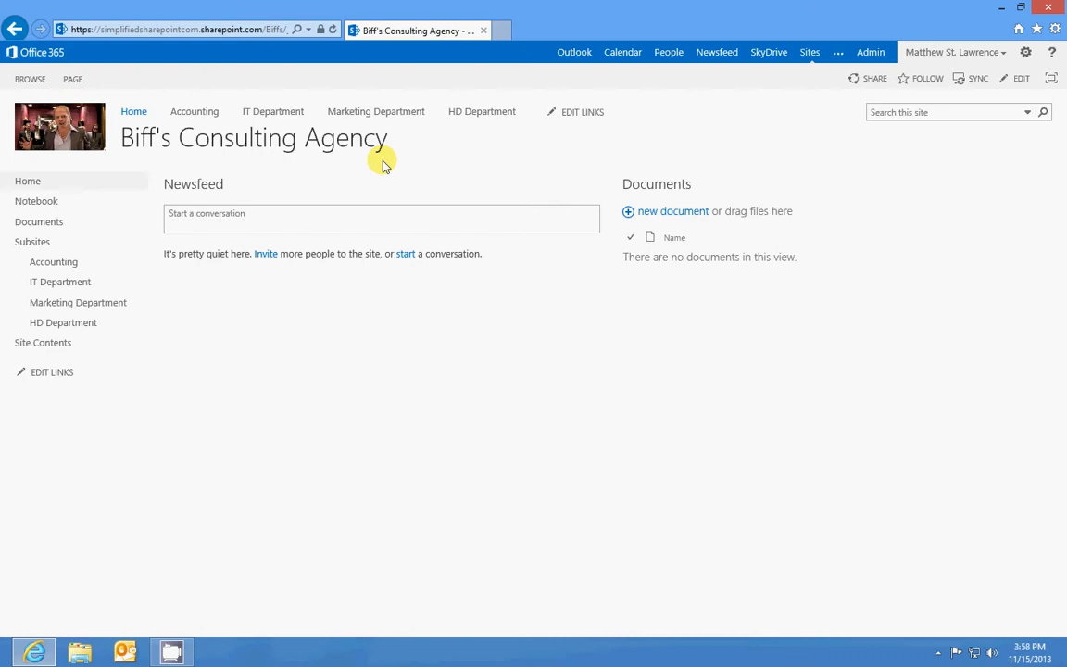
{"action": "mouse_move", "coordinate": [398, 150]}
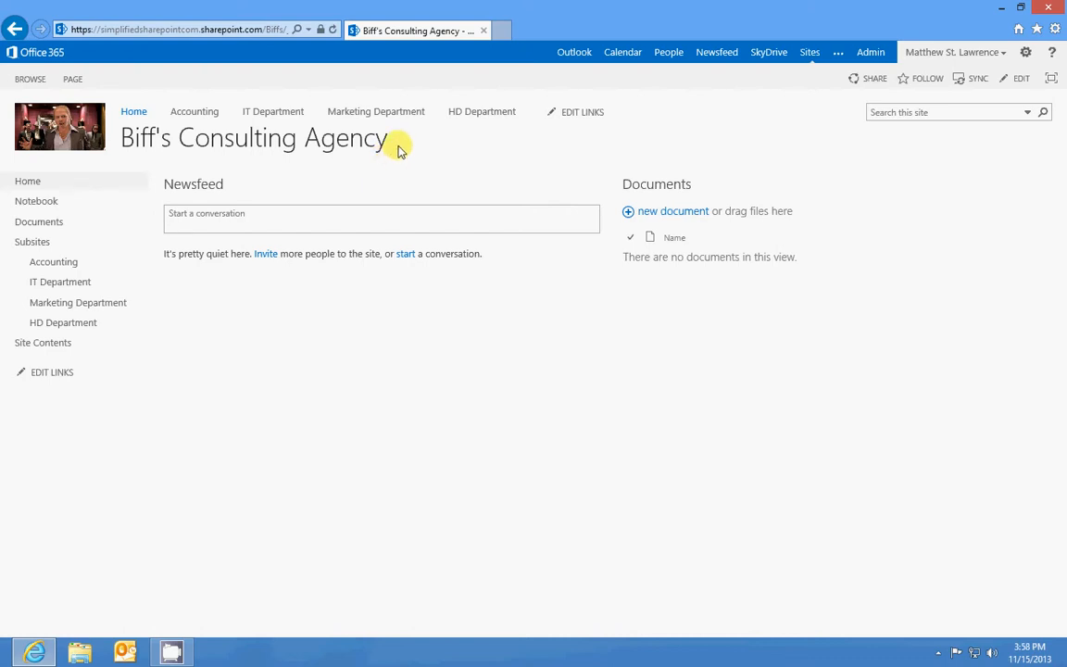
{"action": "mouse_move", "coordinate": [219, 145]}
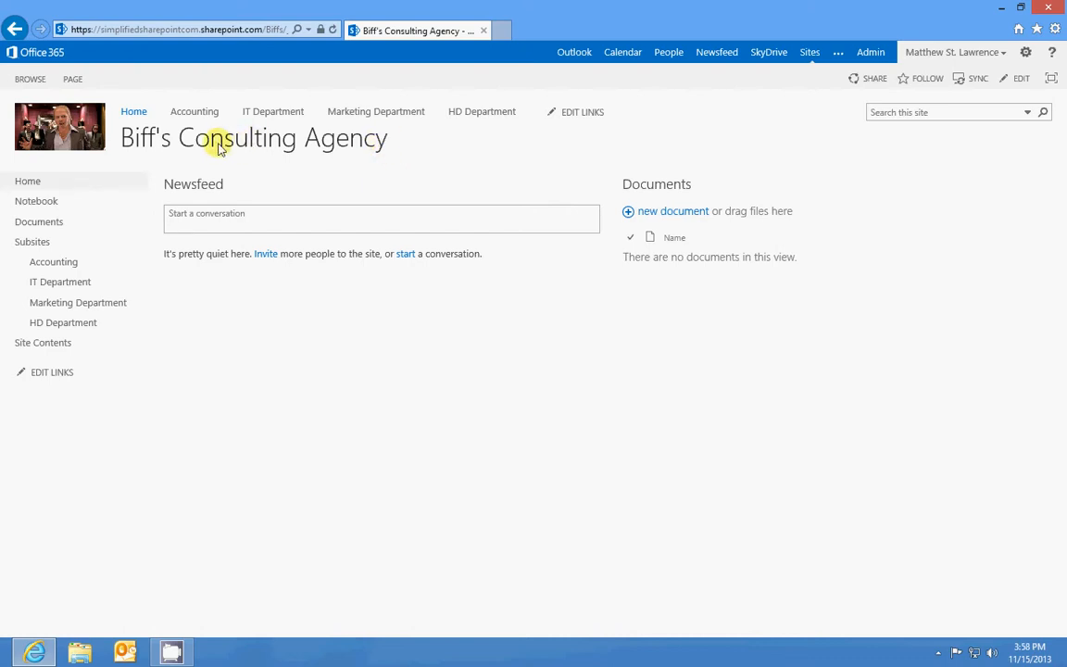
{"action": "mouse_move", "coordinate": [410, 154]}
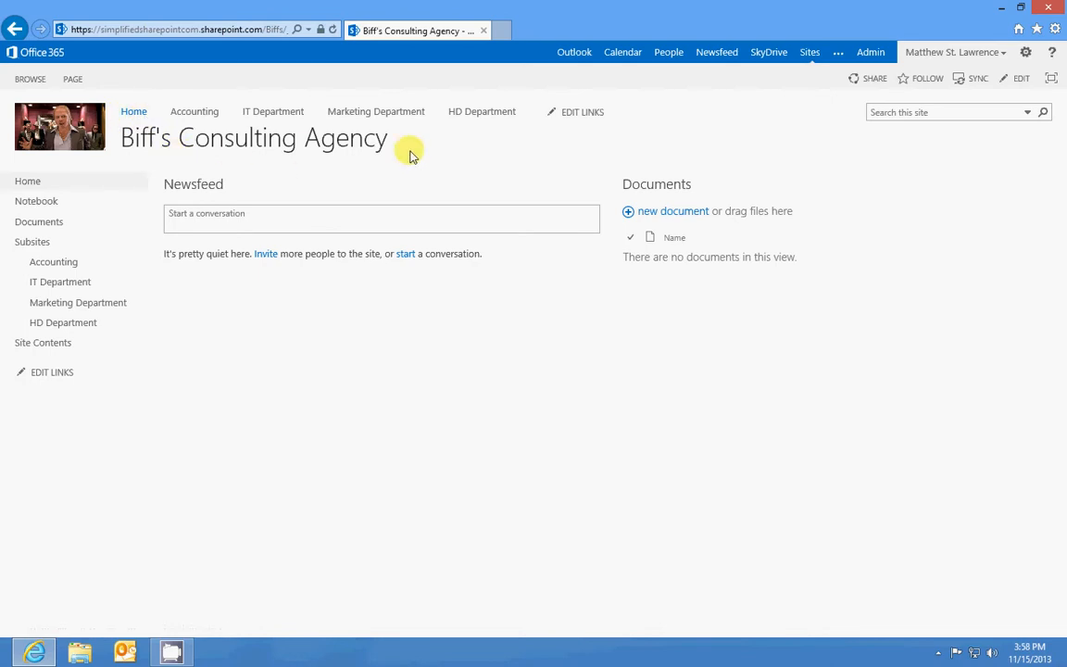
{"action": "mouse_move", "coordinate": [795, 250]}
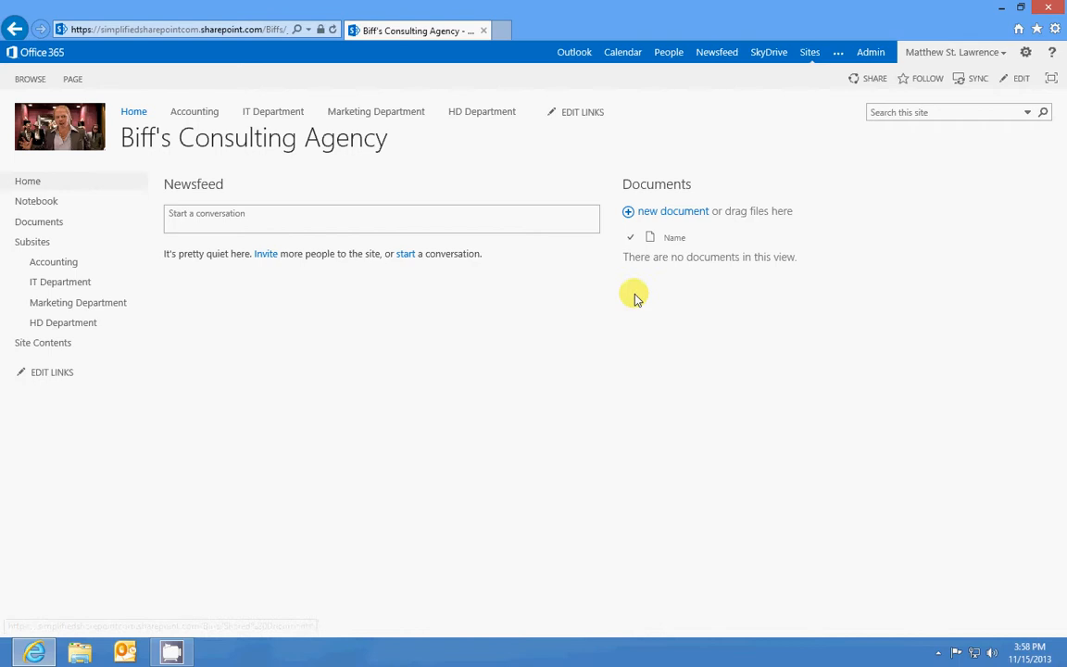
{"action": "mouse_move", "coordinate": [714, 253]}
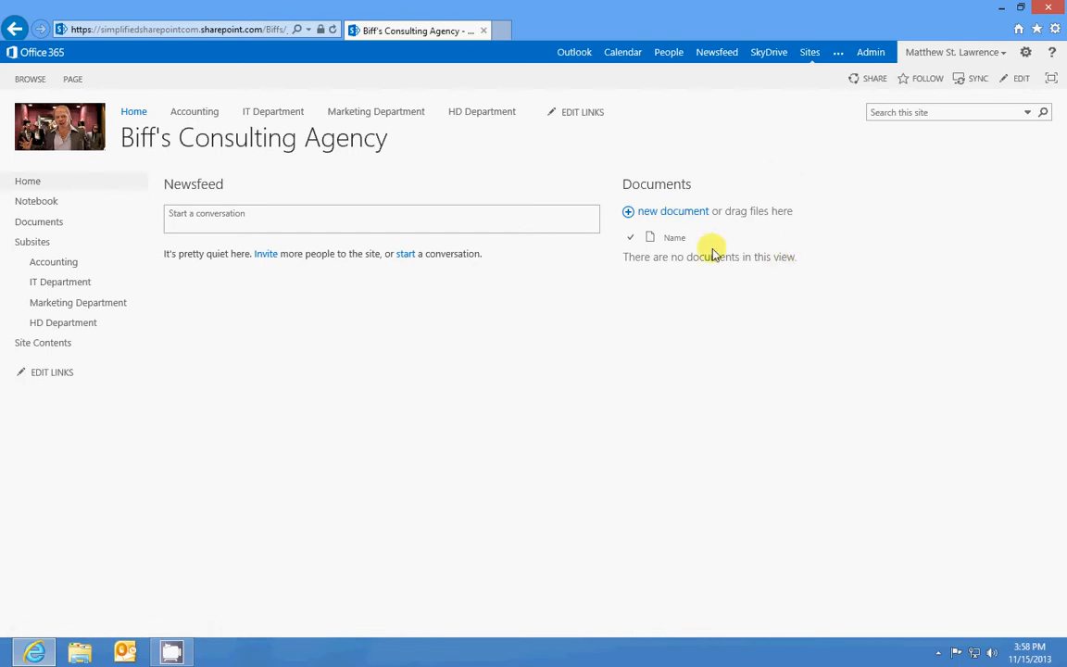
Visit the Accounting, Marketing Department and top-level Home sites, ending on Accounting.
{"action": "left_click", "coordinate": [380, 218]}
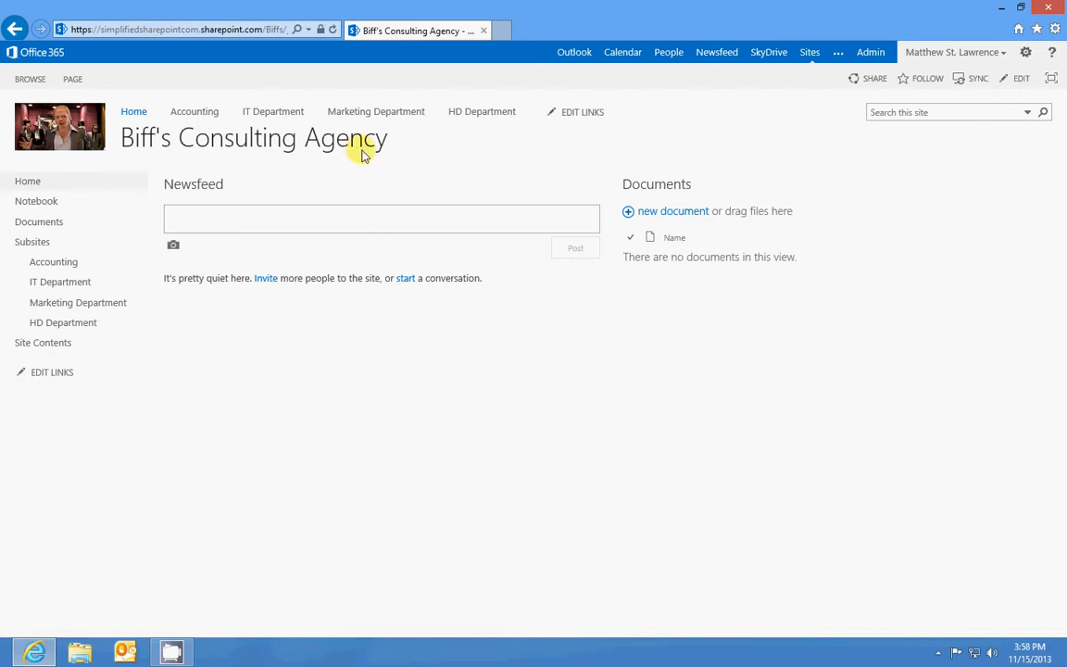
{"action": "mouse_move", "coordinate": [112, 130]}
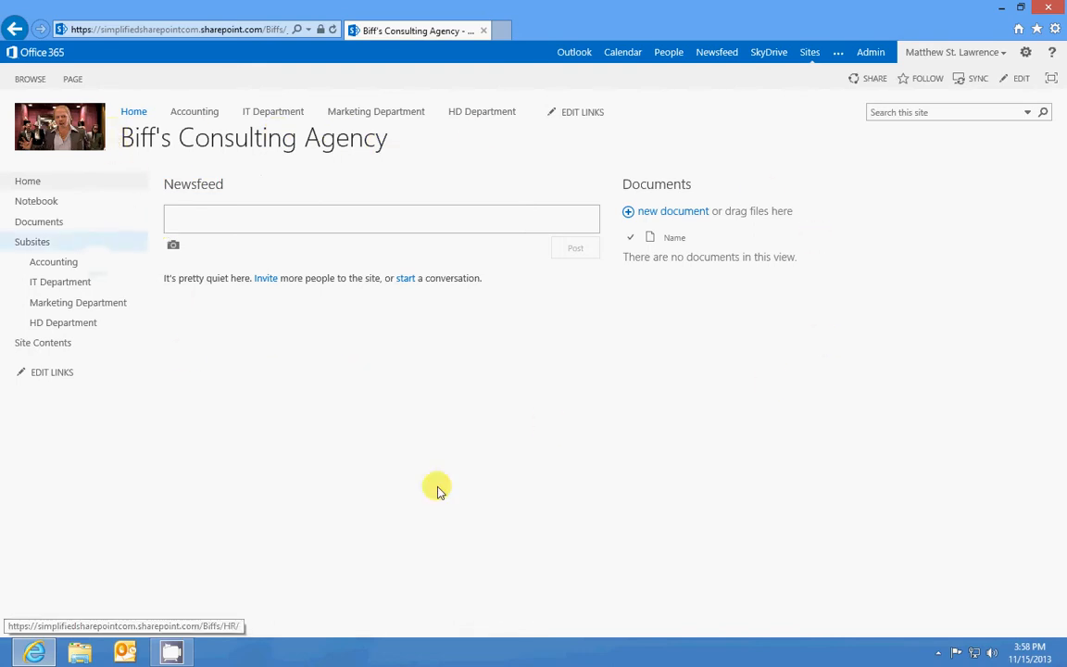
{"action": "mouse_move", "coordinate": [387, 174]}
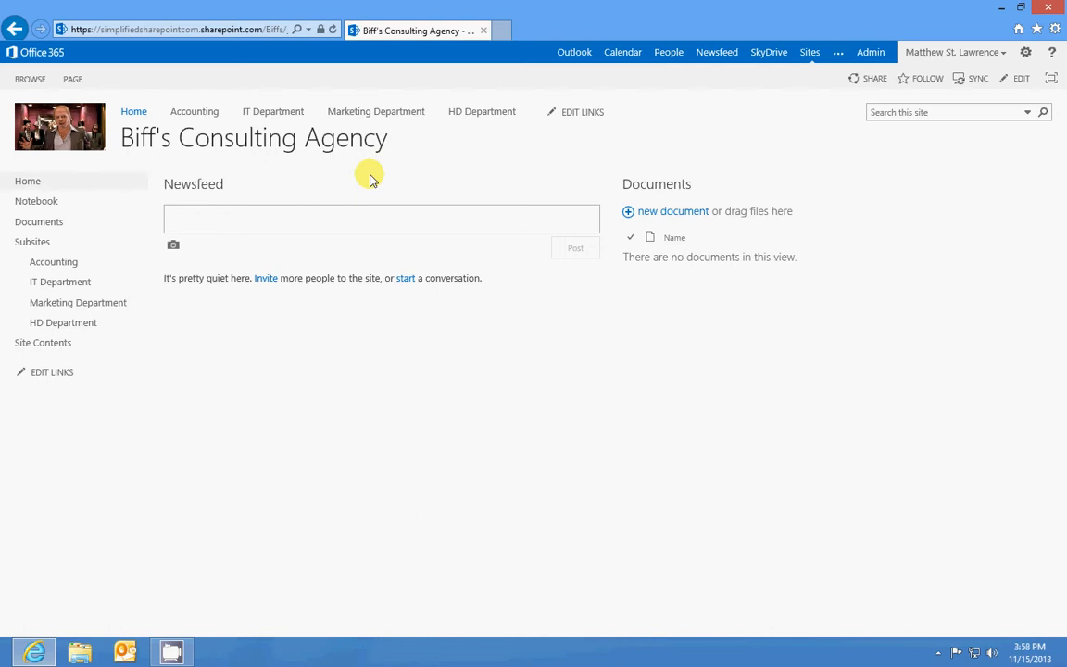
{"action": "mouse_move", "coordinate": [195, 112]}
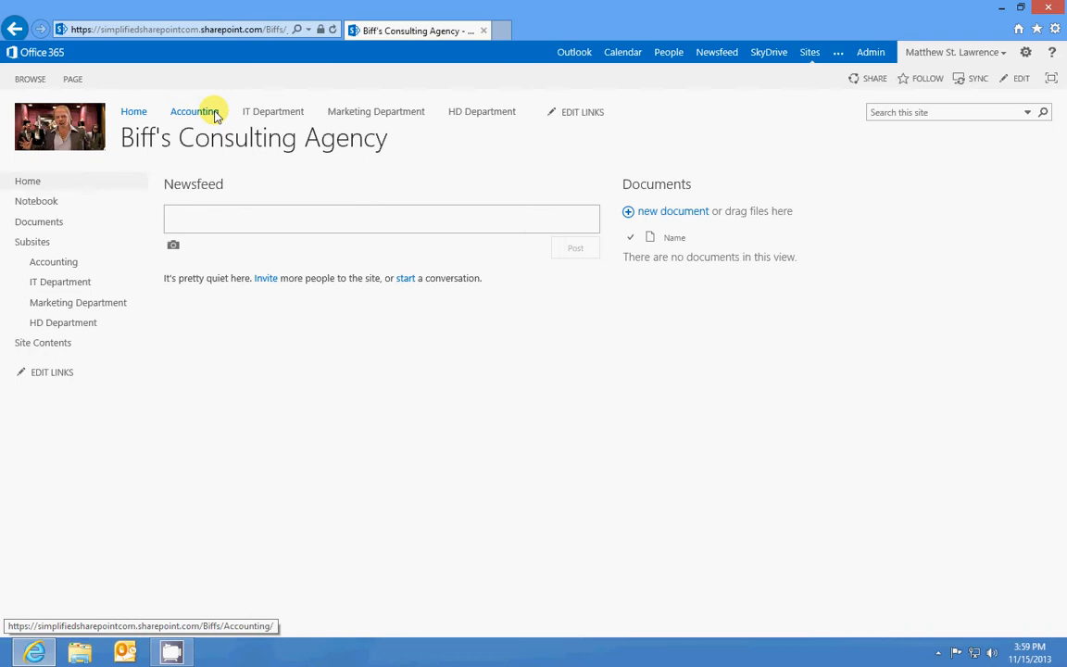
{"action": "left_click", "coordinate": [194, 111]}
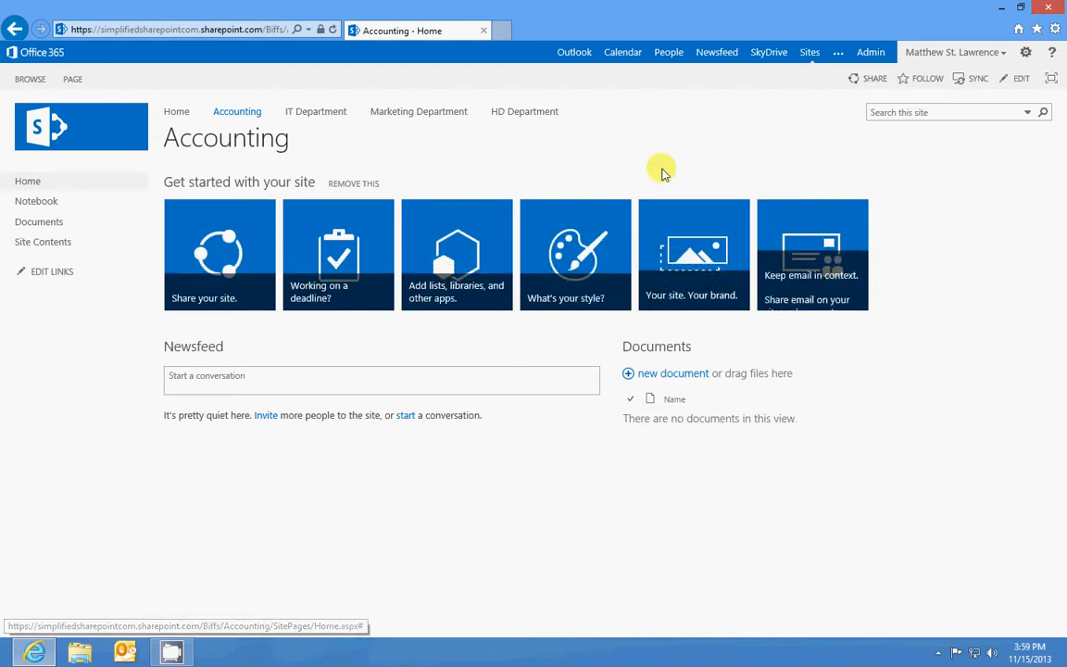
{"action": "left_click", "coordinate": [316, 111]}
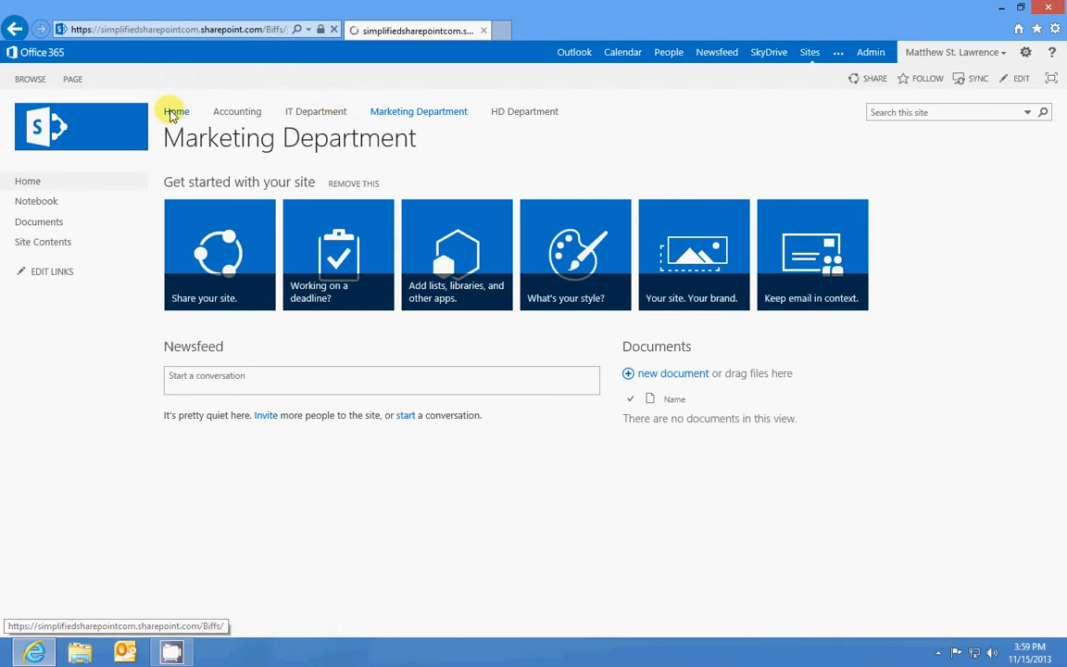
{"action": "left_click", "coordinate": [175, 111]}
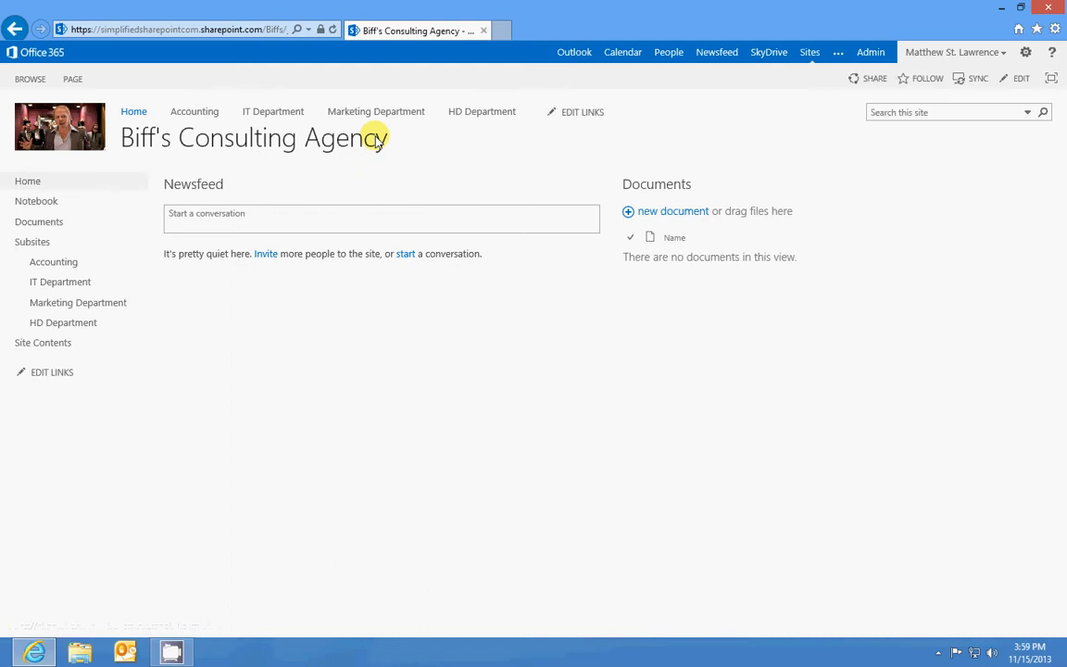
{"action": "mouse_move", "coordinate": [317, 123]}
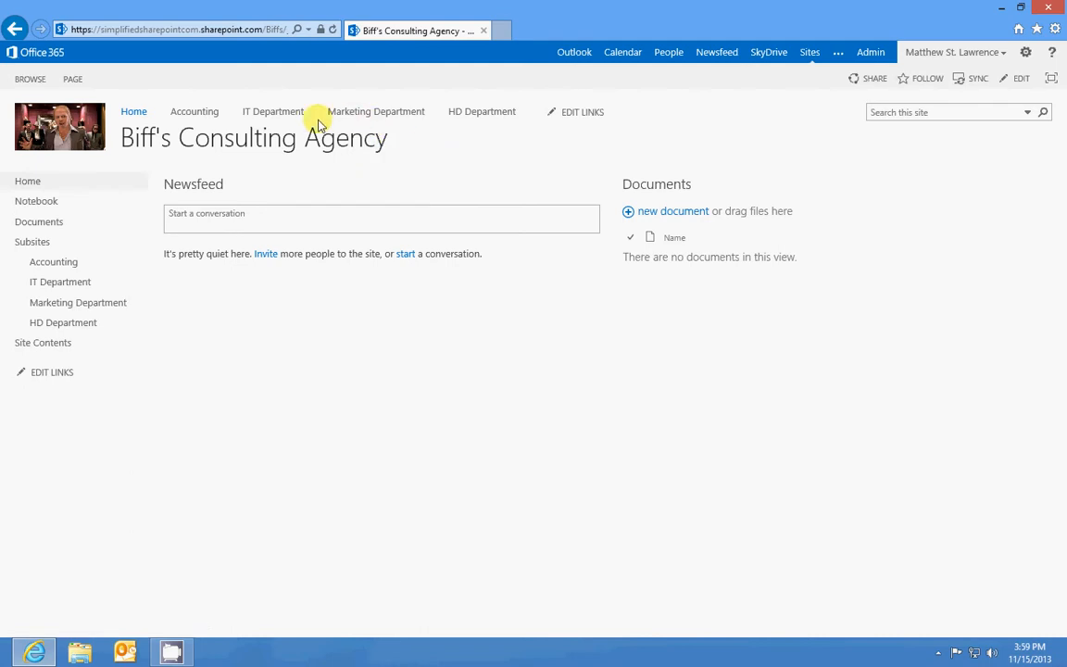
{"action": "left_click", "coordinate": [195, 111]}
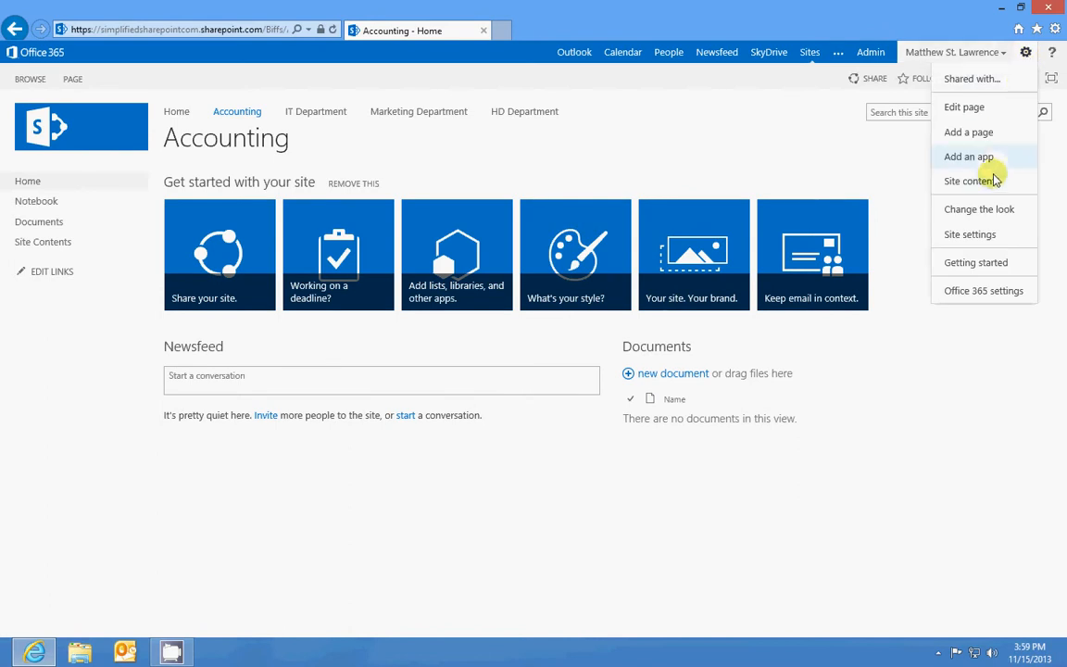
Start a new Accounting subsite with title 'Accounts Receivable' and URL name 'AR'.
{"action": "left_click", "coordinate": [970, 180]}
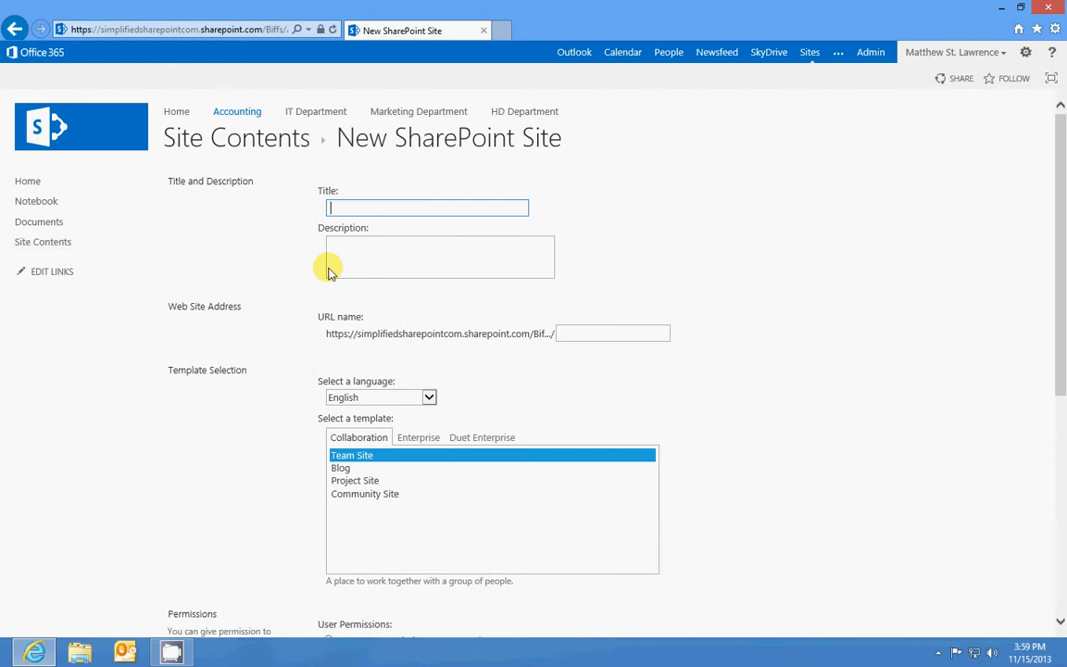
{"action": "type", "text": "Accounts Receivable"}
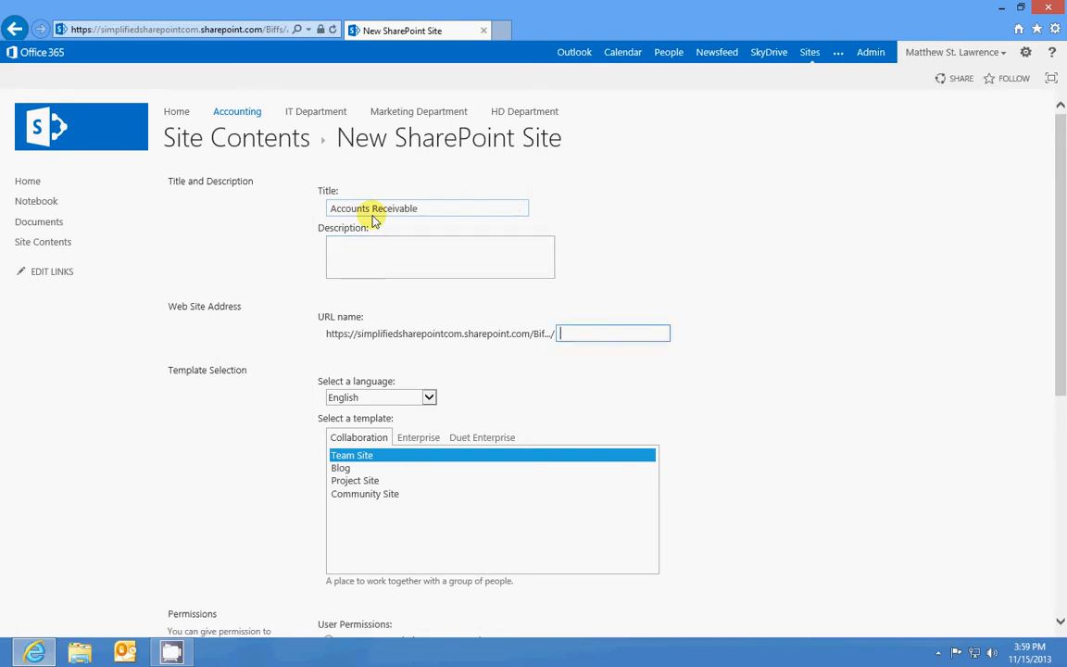
{"action": "type", "text": "AR"}
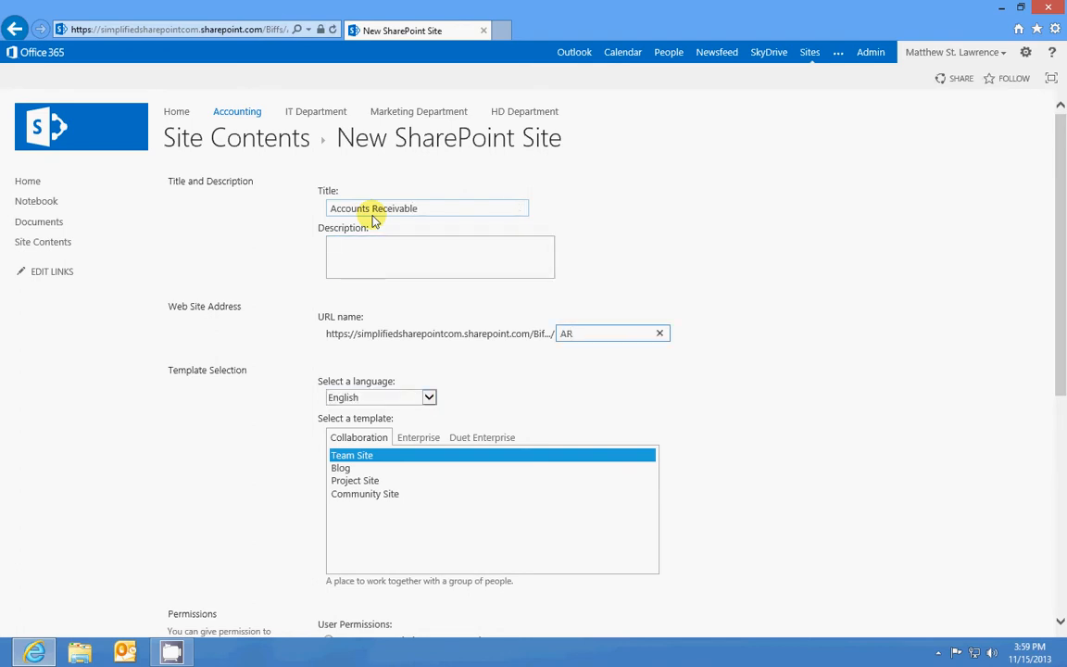
Create the Accounts Receivable subsite, displayed on the parent's Quick Launch.
{"action": "scroll", "scroll_direction": "down", "scroll_amount": 3}
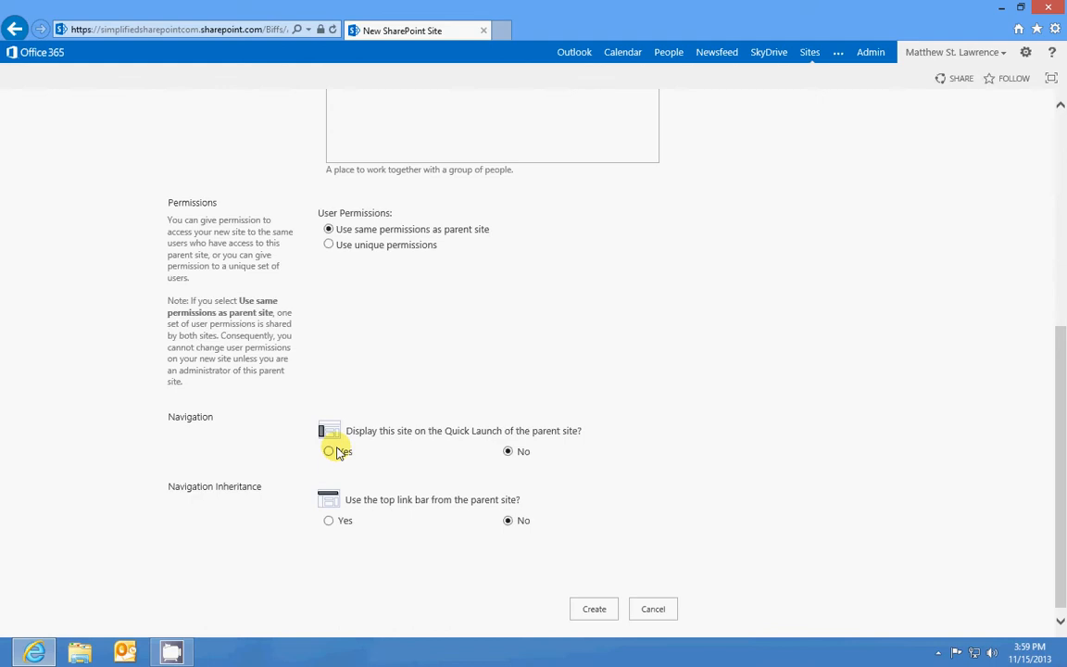
{"action": "left_click", "coordinate": [329, 452]}
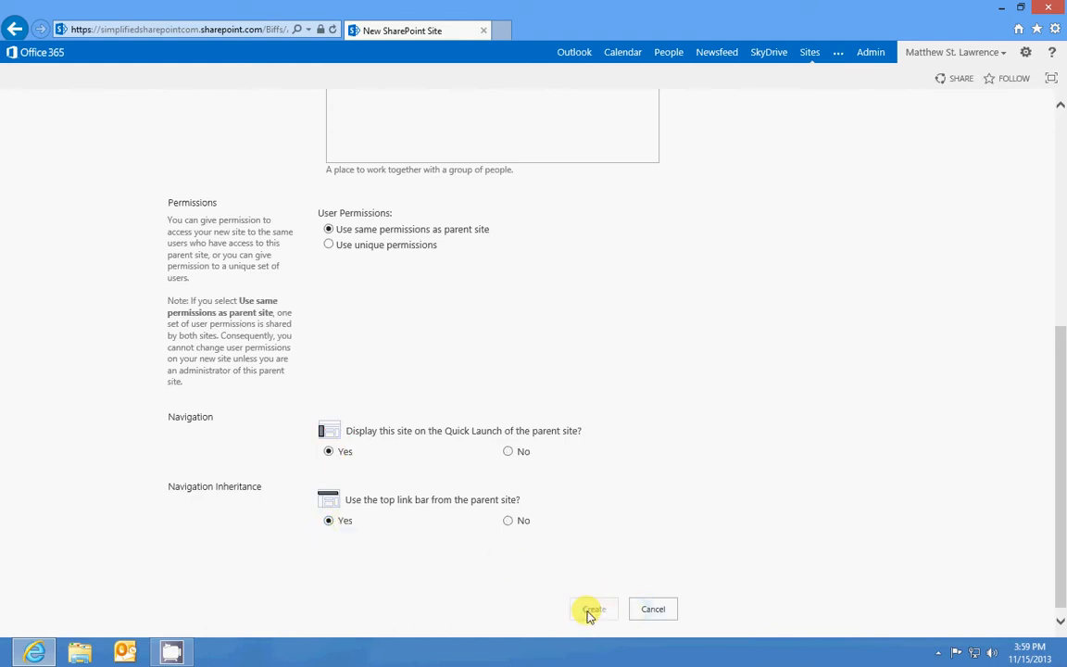
{"action": "left_click", "coordinate": [593, 609]}
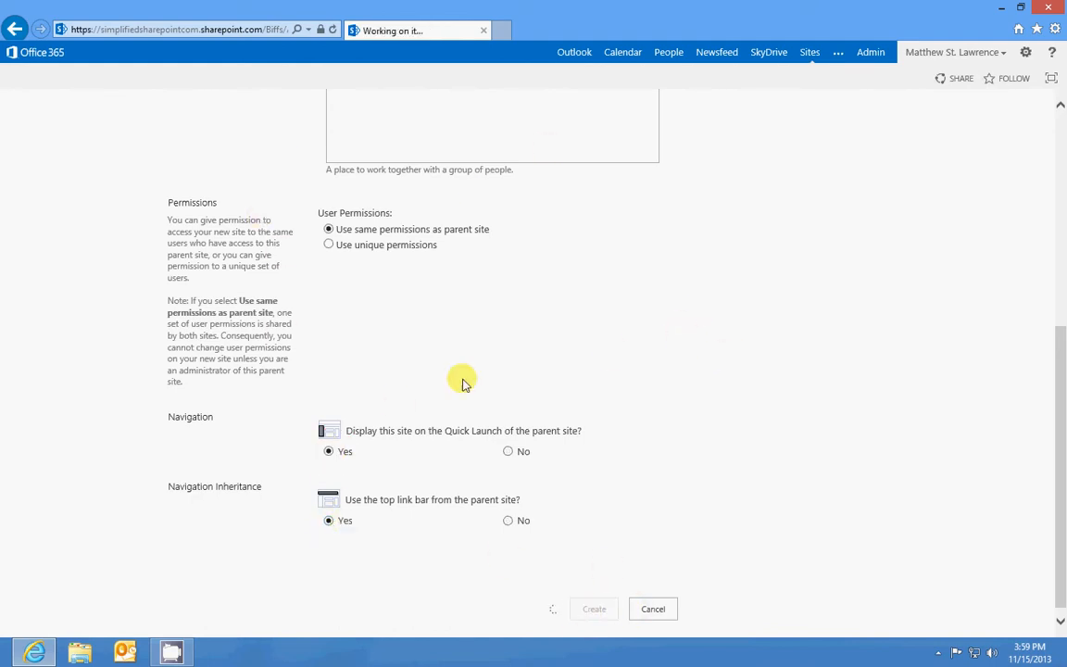
{"action": "mouse_move", "coordinate": [426, 301]}
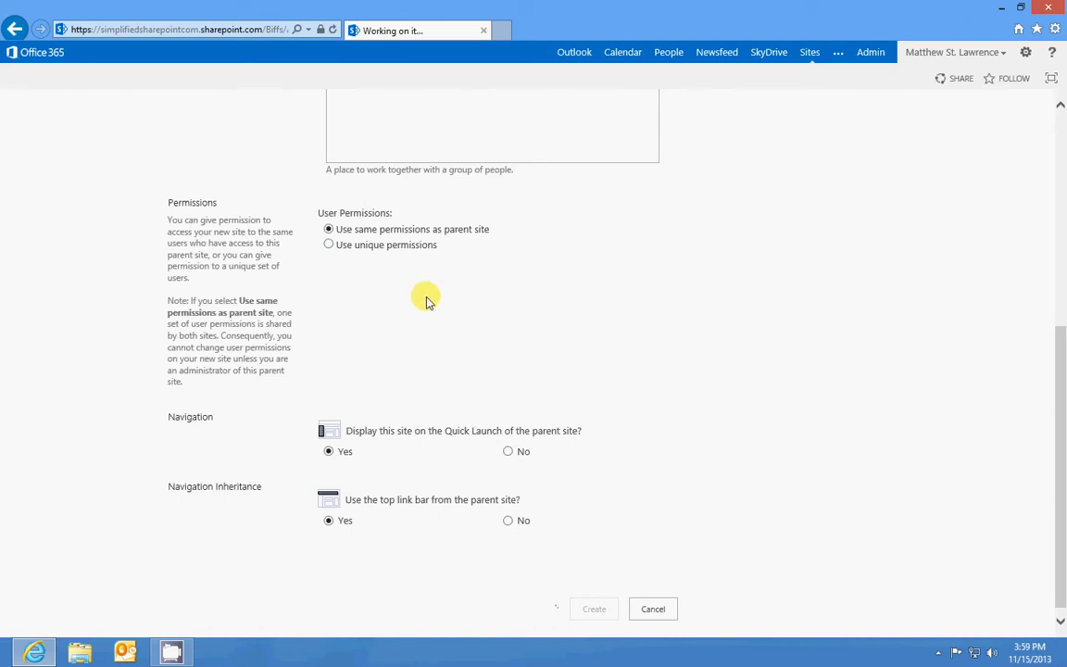
{"action": "mouse_move", "coordinate": [290, 181]}
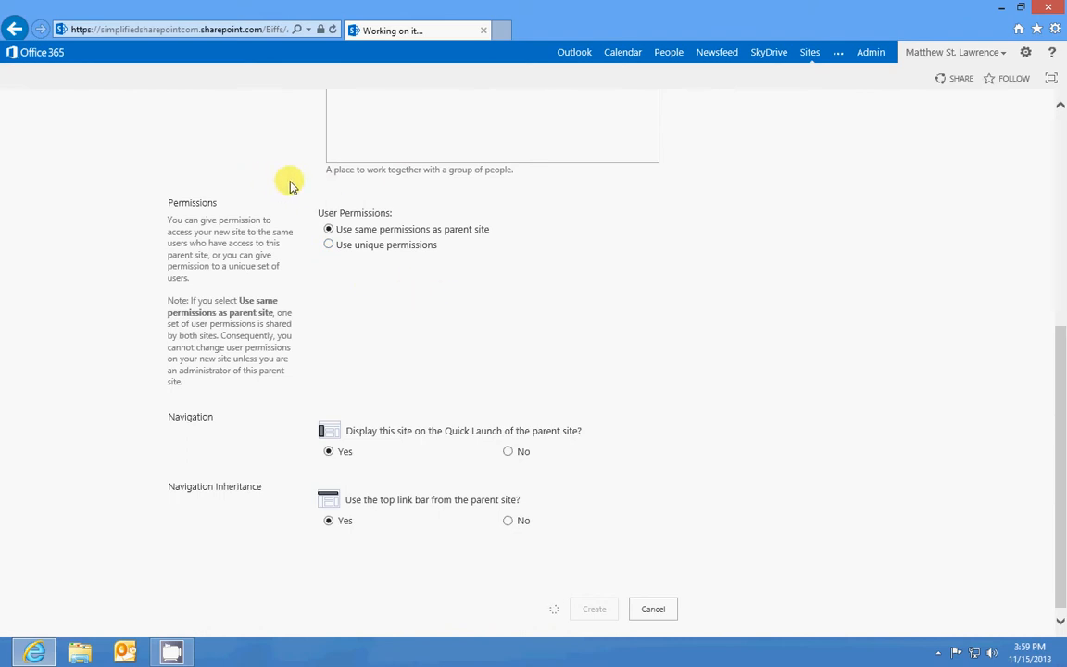
{"action": "left_click", "coordinate": [594, 609]}
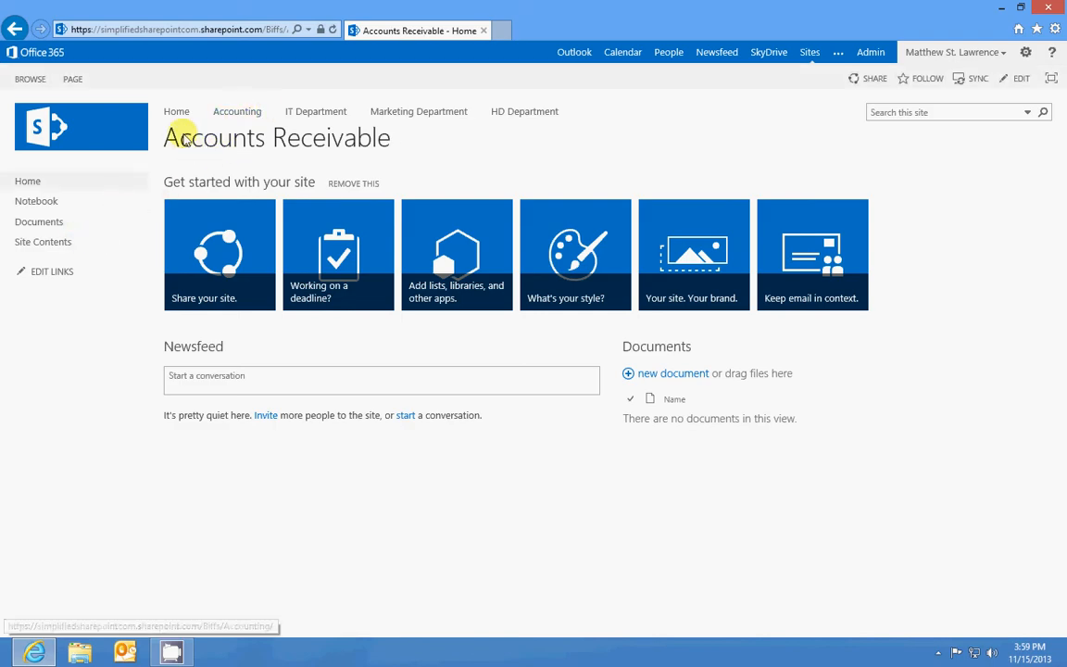
Go from Accounts Receivable back to Accounting, which now lists the new subsite.
{"action": "double_click", "coordinate": [276, 137]}
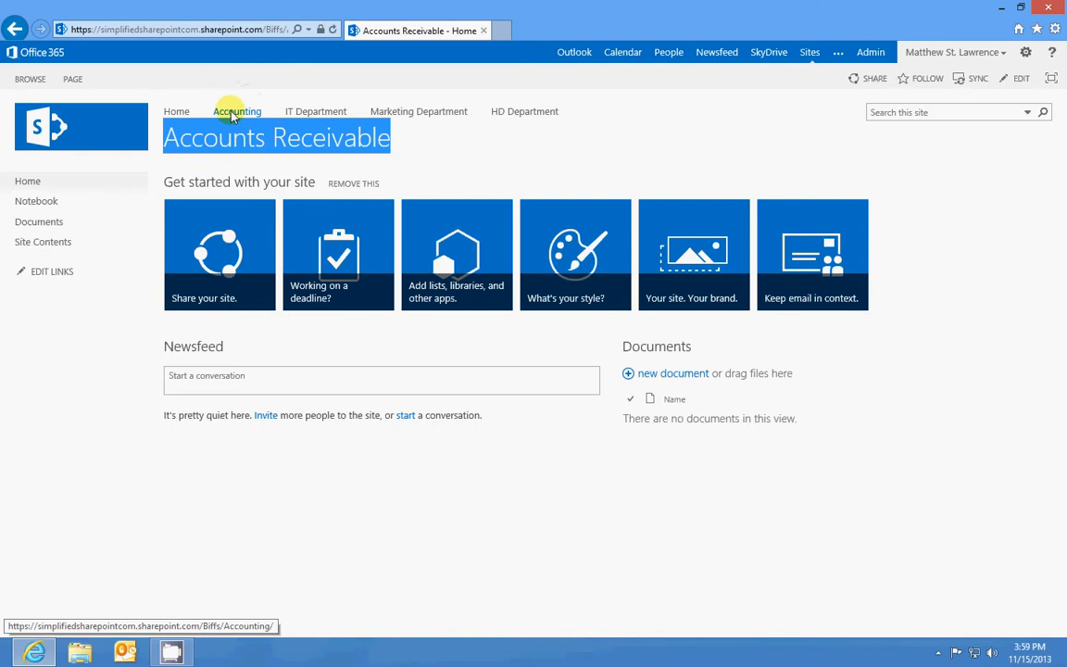
{"action": "left_click", "coordinate": [237, 111]}
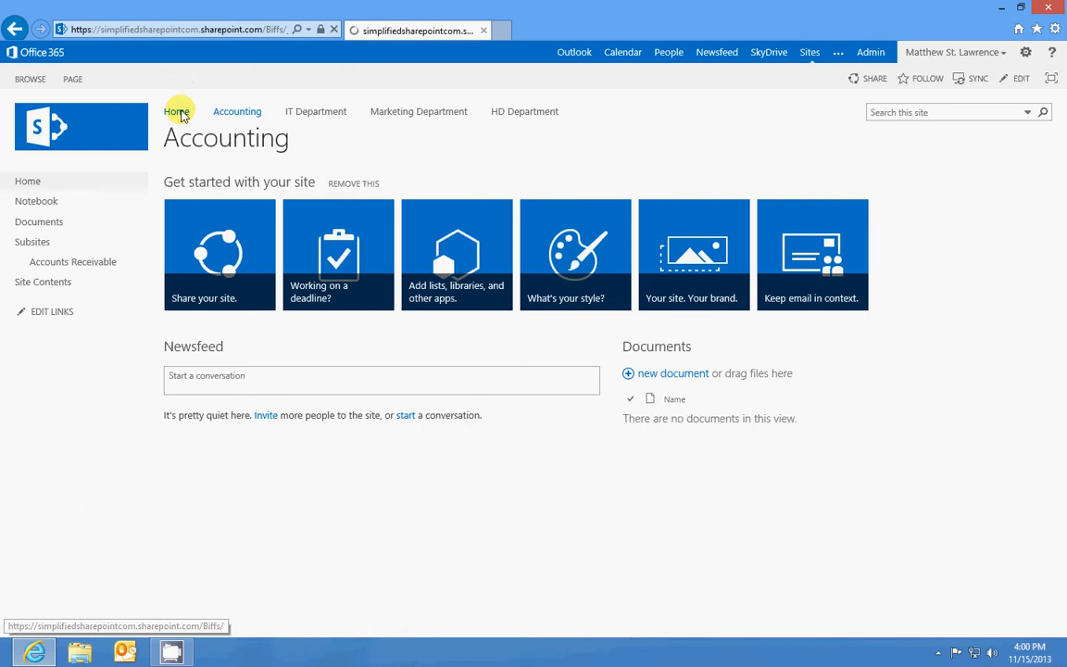
Return to Biff's Consulting Agency top-level home page showing its four department subsites.
{"action": "left_click", "coordinate": [177, 111]}
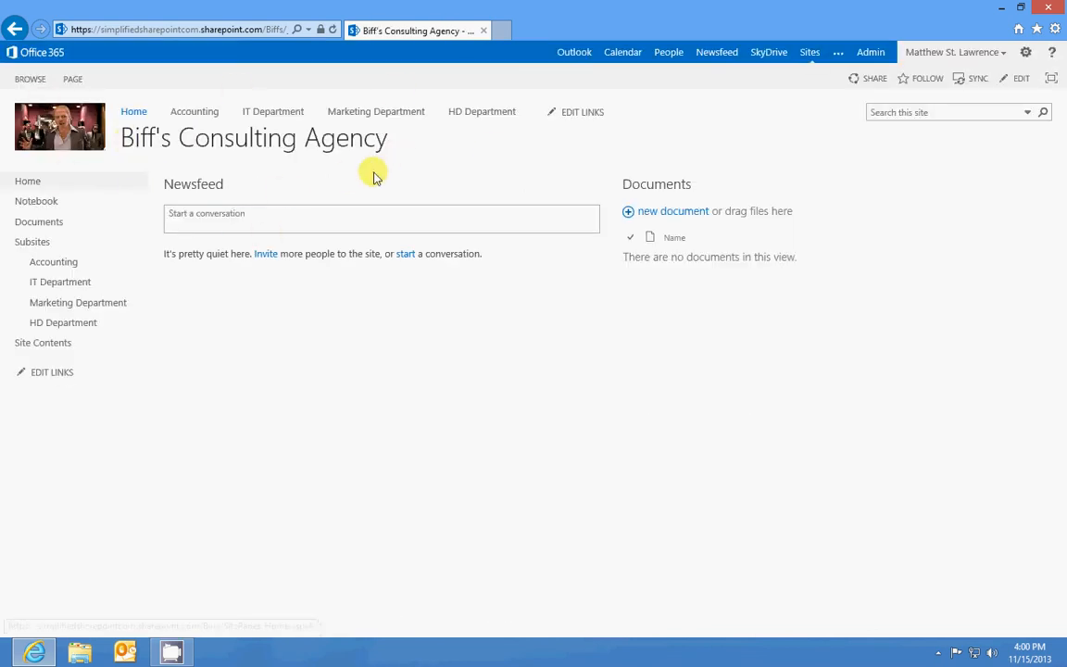
{"action": "mouse_move", "coordinate": [271, 129]}
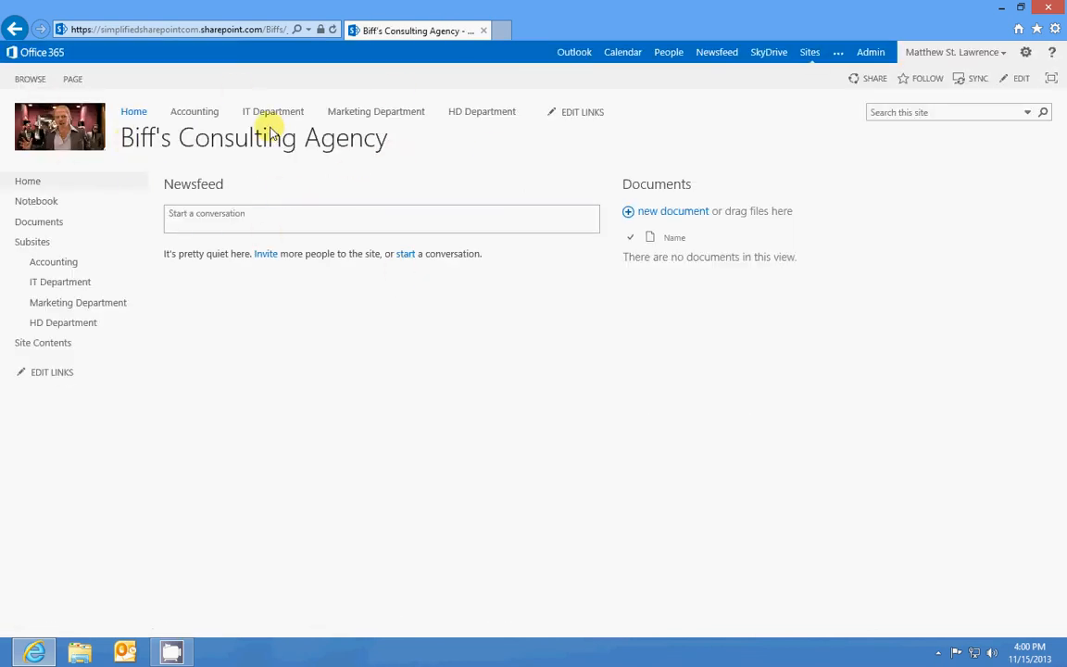
{"action": "mouse_move", "coordinate": [272, 111]}
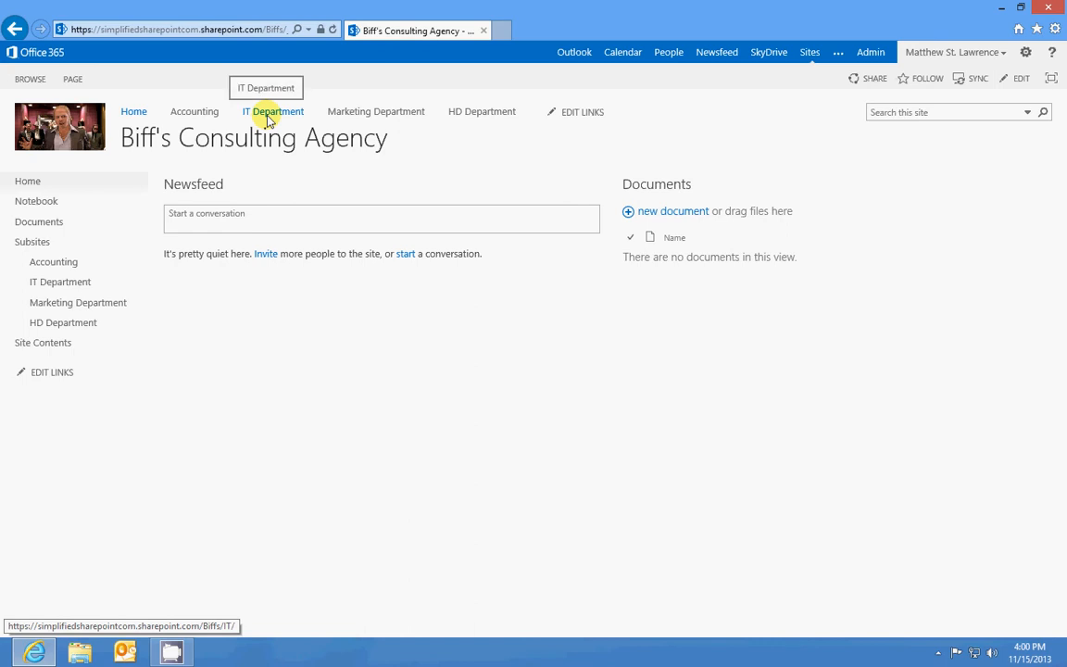
{"action": "mouse_move", "coordinate": [195, 111]}
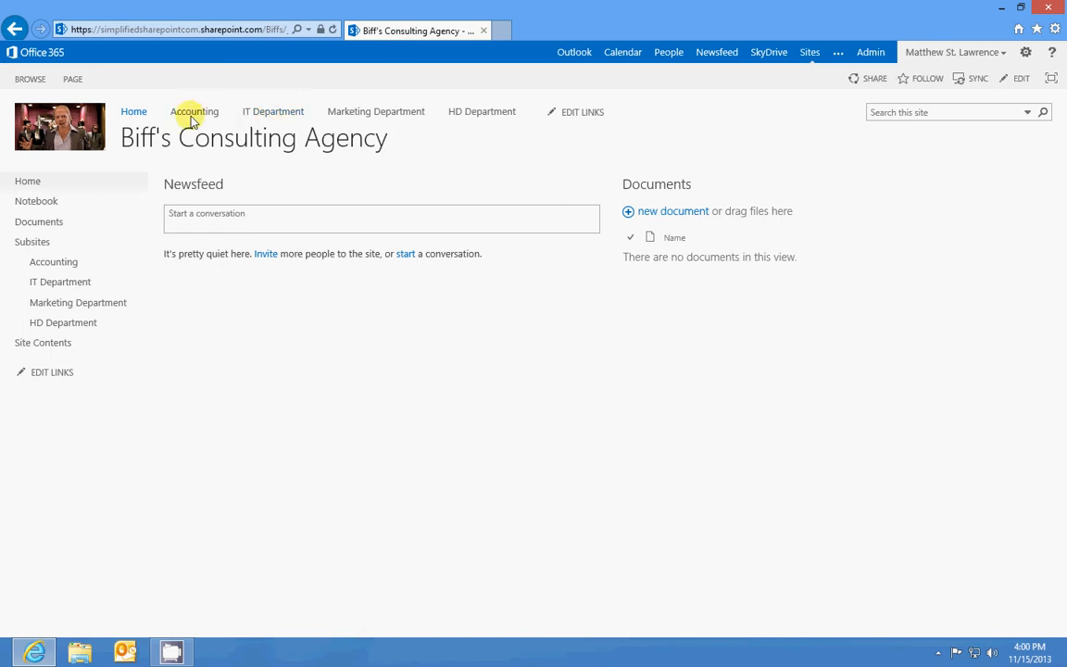
{"action": "mouse_move", "coordinate": [350, 130]}
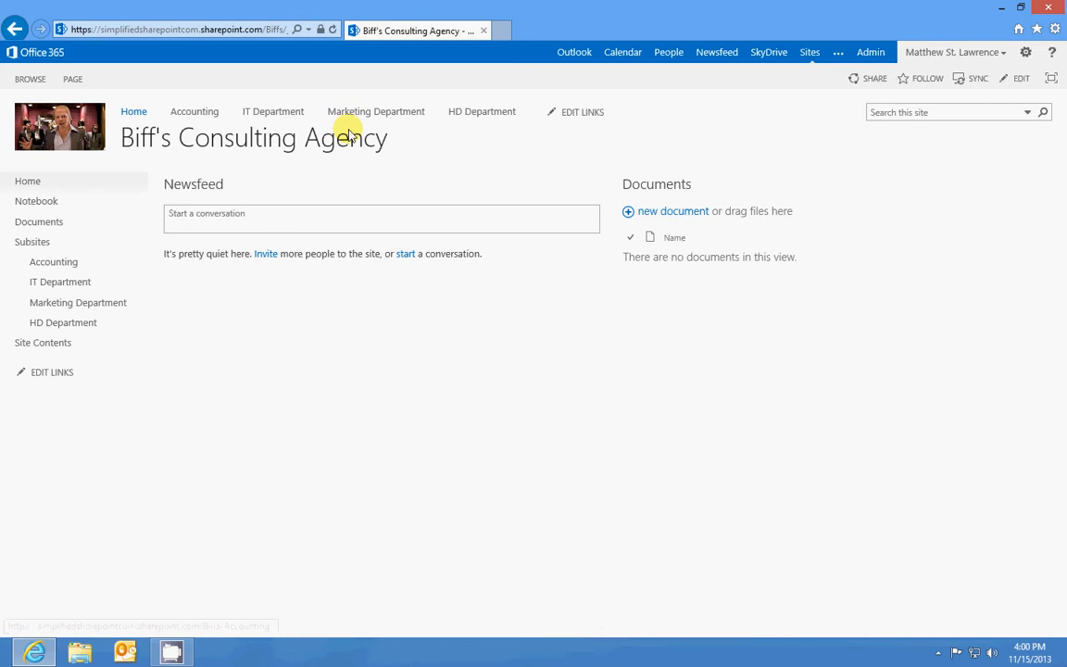
{"action": "mouse_move", "coordinate": [194, 111]}
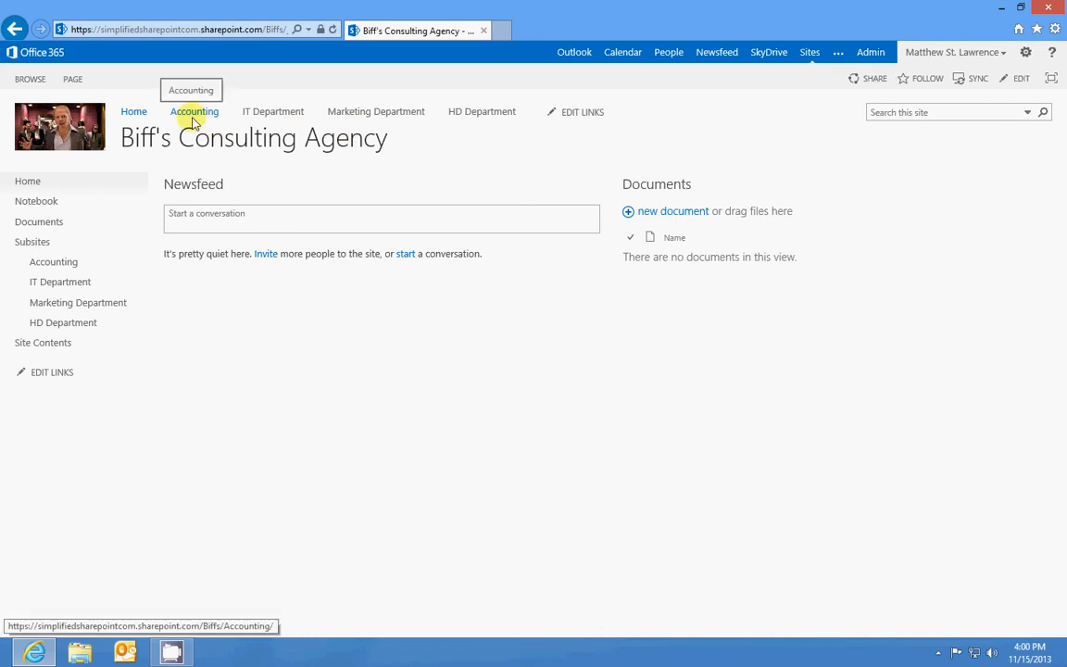
{"action": "mouse_move", "coordinate": [273, 111]}
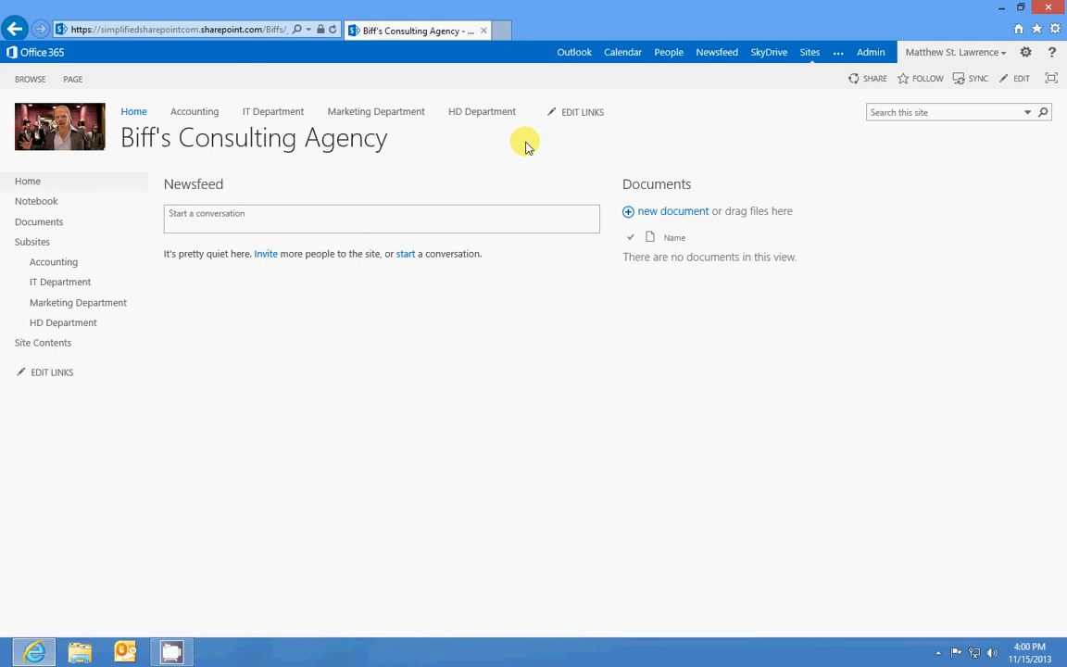
{"action": "mouse_move", "coordinate": [590, 240]}
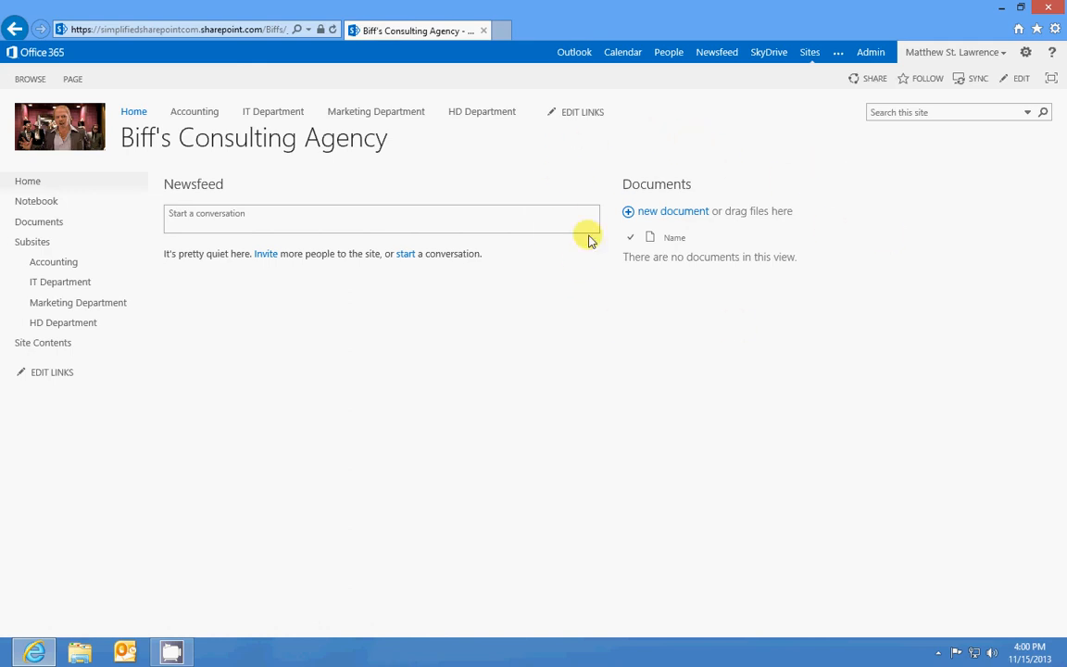